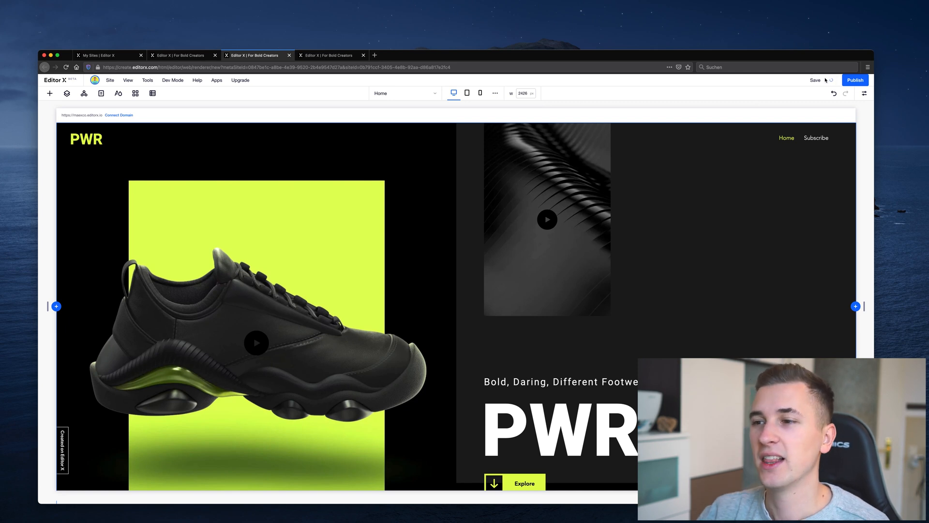
# Step: Preview the PWR site and scroll through its hero, Be Extra-Ordinary and Features sections
pyautogui.click(815, 81)
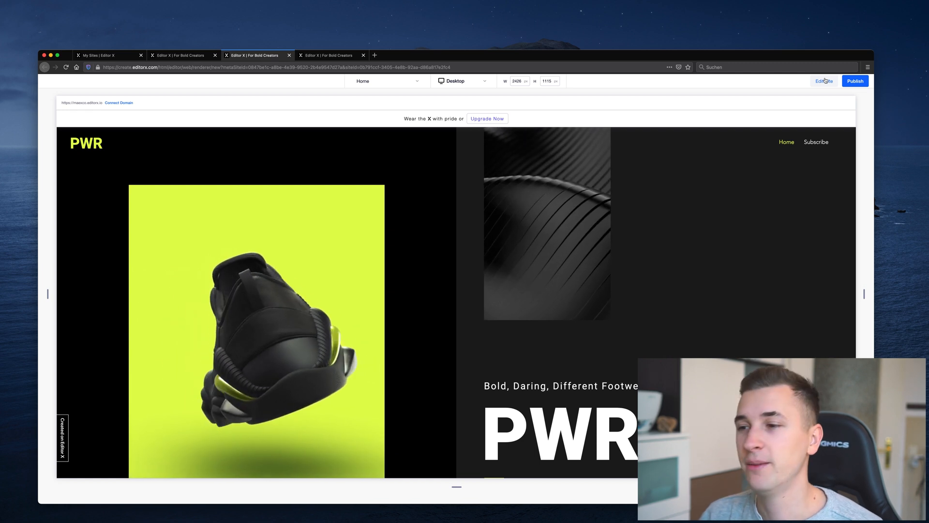
pyautogui.scroll(-3)
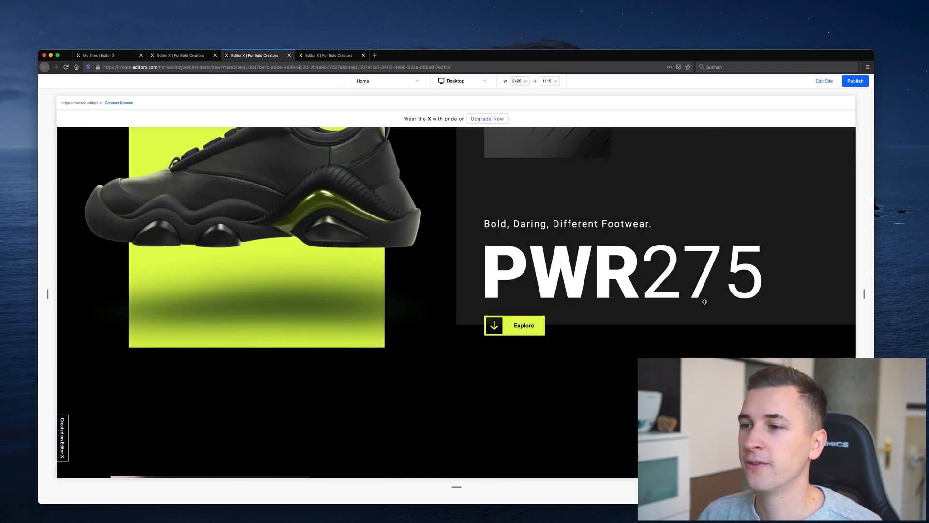
pyautogui.scroll(-3)
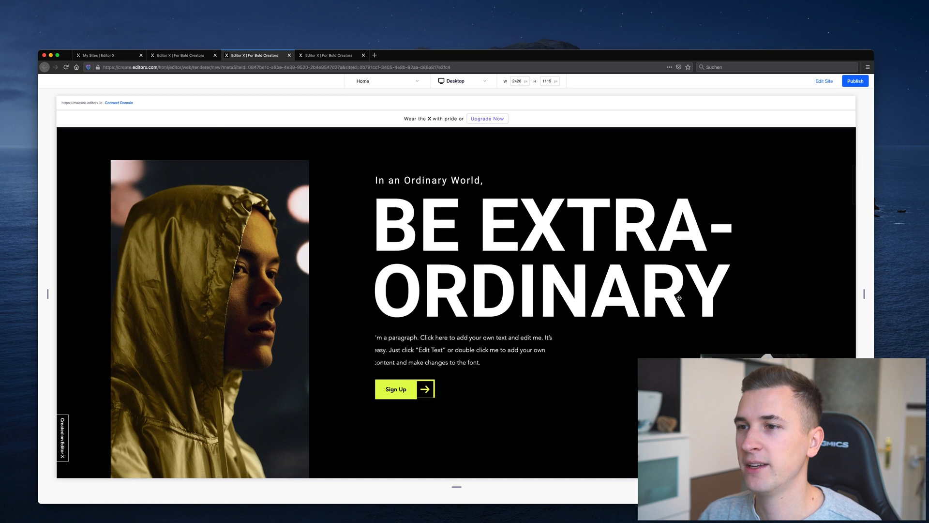
pyautogui.scroll(-3)
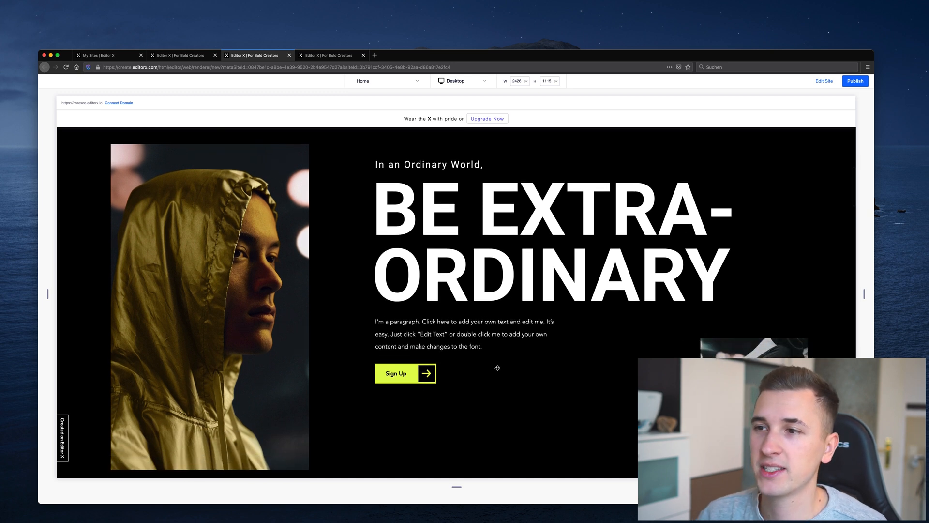
pyautogui.scroll(-3)
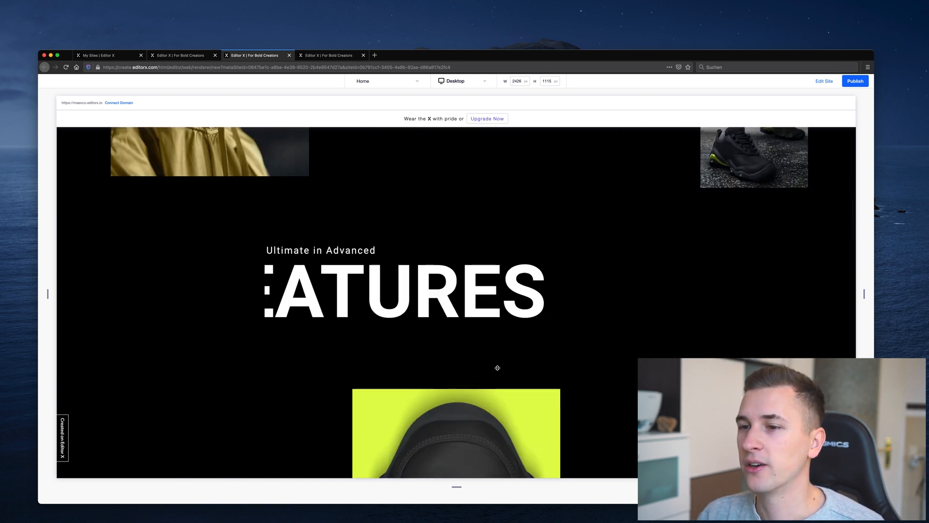
pyautogui.scroll(-3)
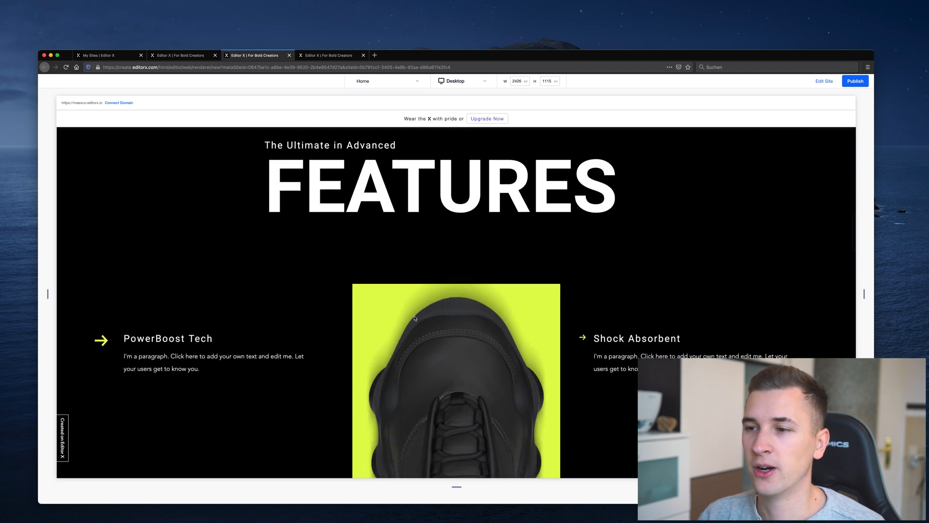
pyautogui.scroll(-3)
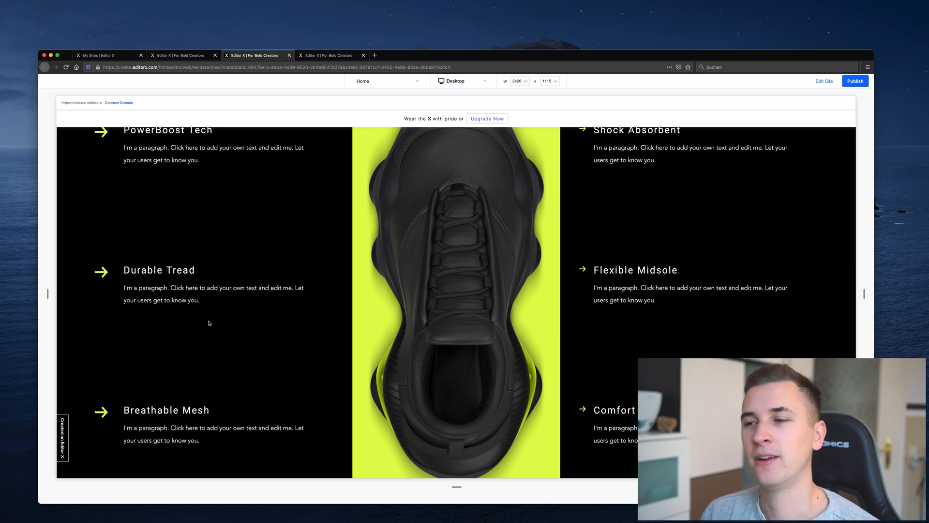
# Step: Return to Edit Site mode and select the PWR275 heading text in the hero
pyautogui.click(823, 81)
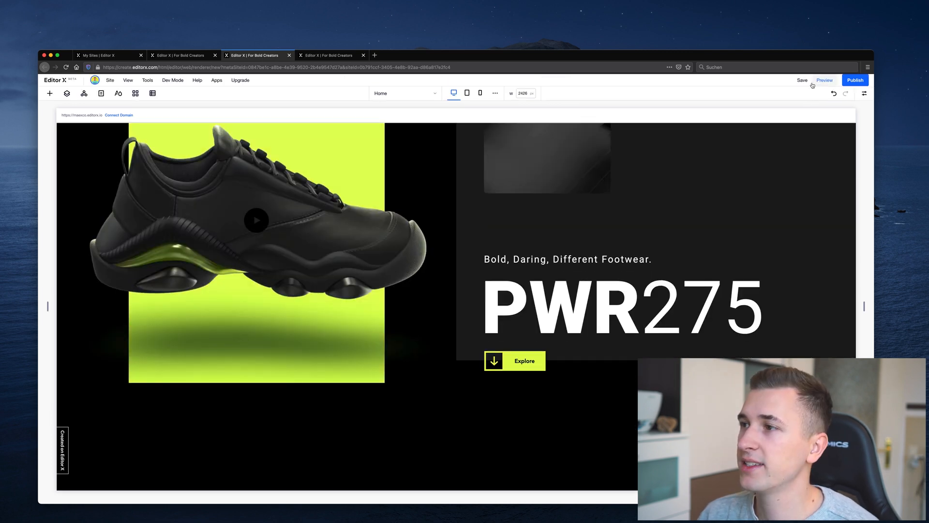
pyautogui.click(595, 307)
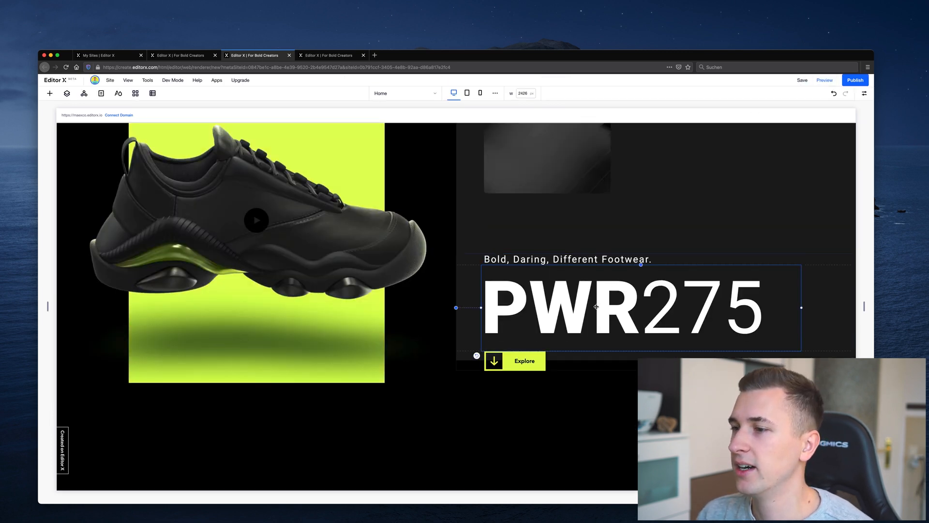
pyautogui.click(566, 260)
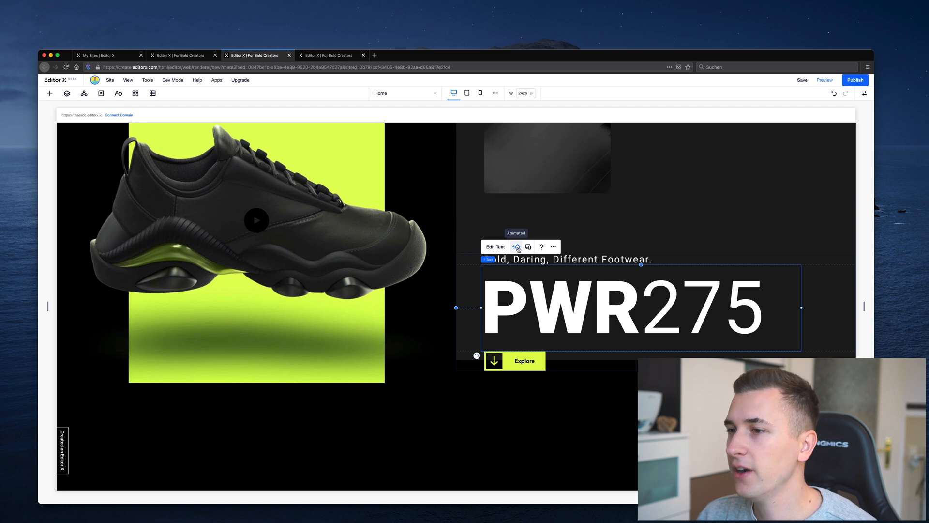
# Step: Apply a Slide In entrance animation to the PWR275 heading and replay it
pyautogui.click(515, 247)
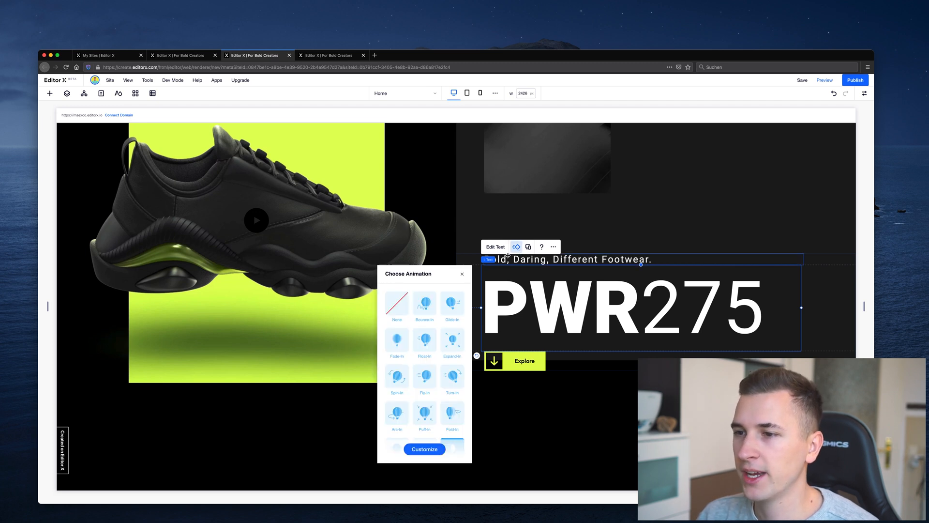
pyautogui.moveTo(379, 331)
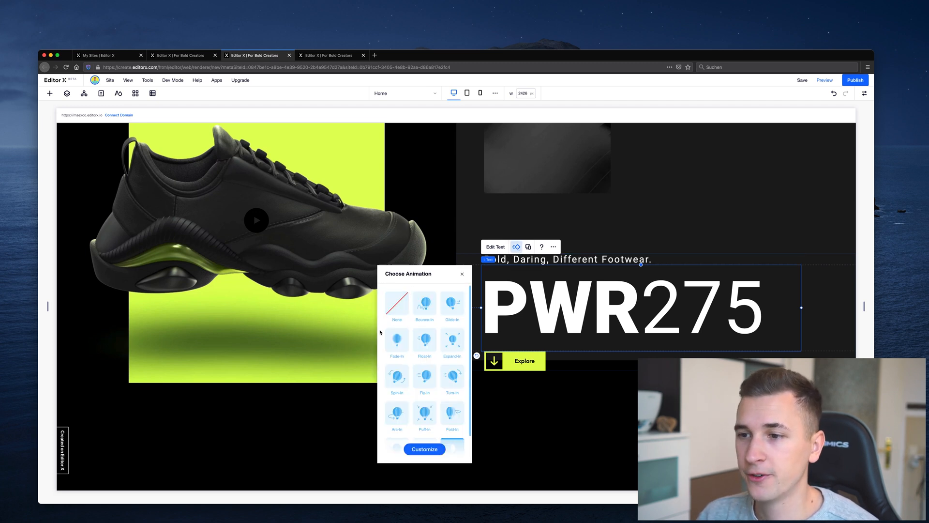
pyautogui.scroll(-3)
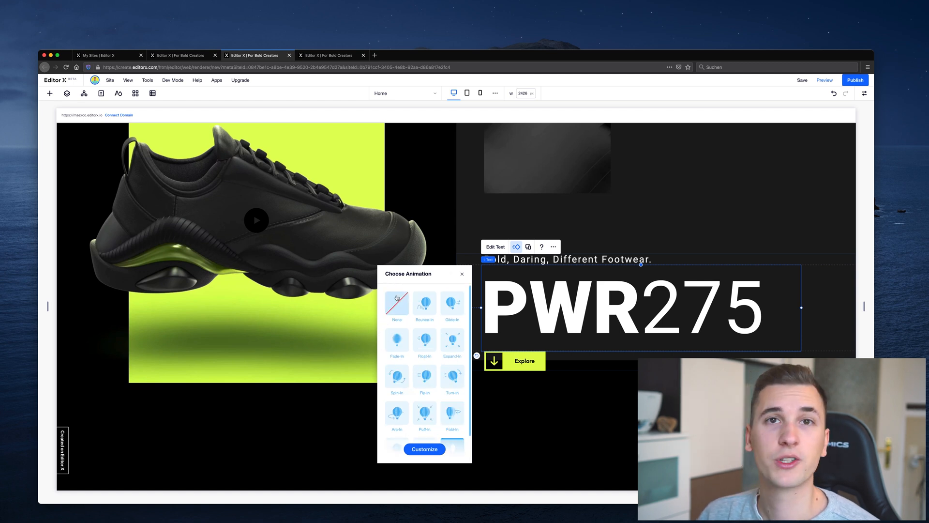
pyautogui.scroll(-3)
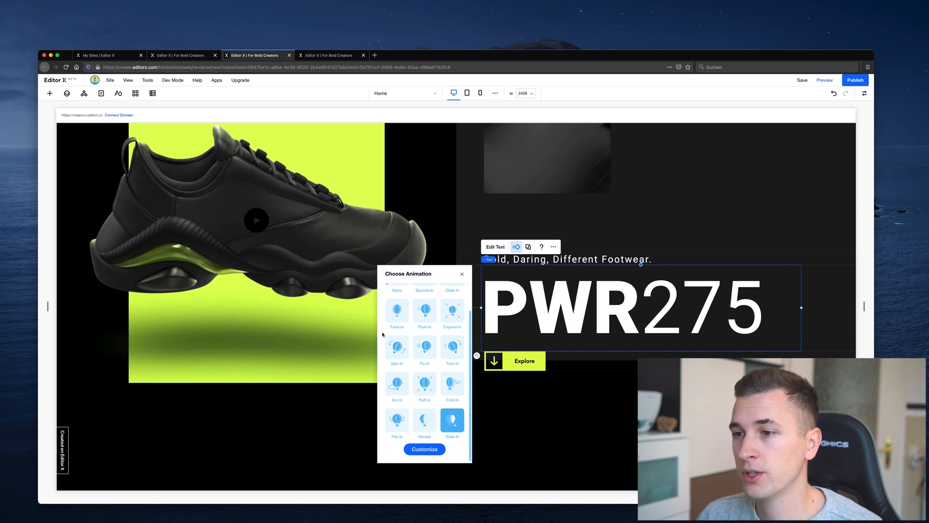
pyautogui.click(452, 418)
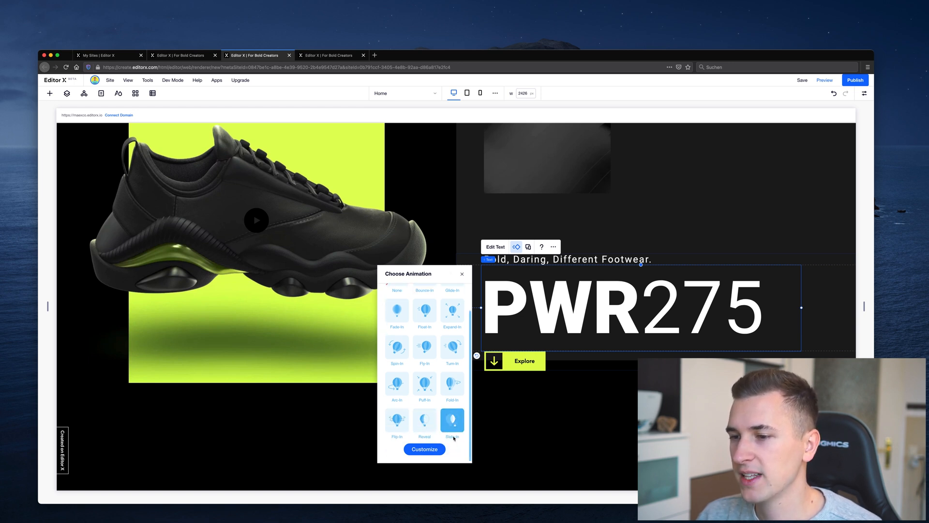
pyautogui.click(452, 418)
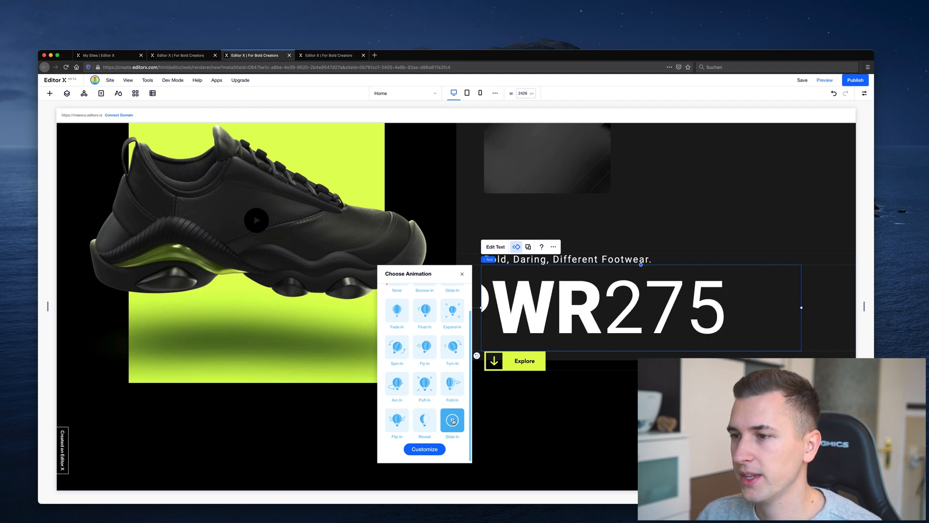
pyautogui.click(452, 420)
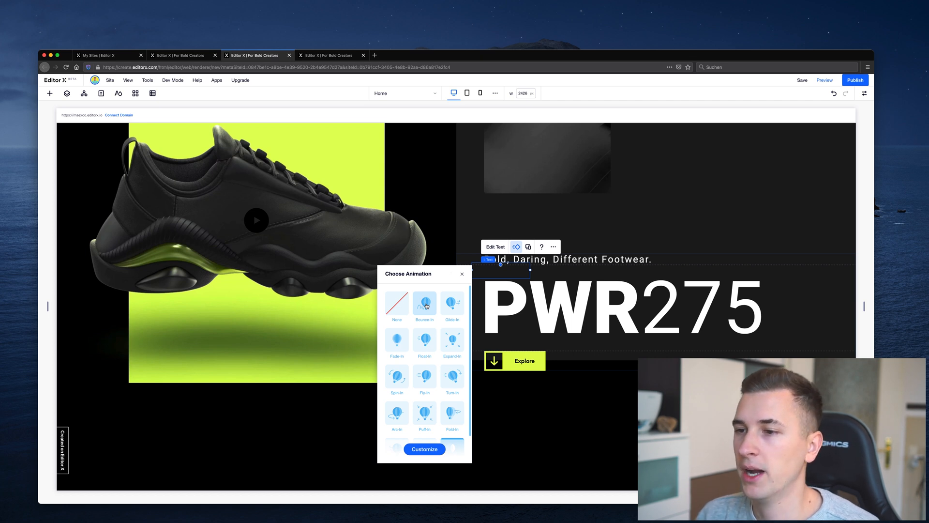
# Step: Try Bounce In and Reveal presets on the heading before settling on Slide In
pyautogui.click(423, 303)
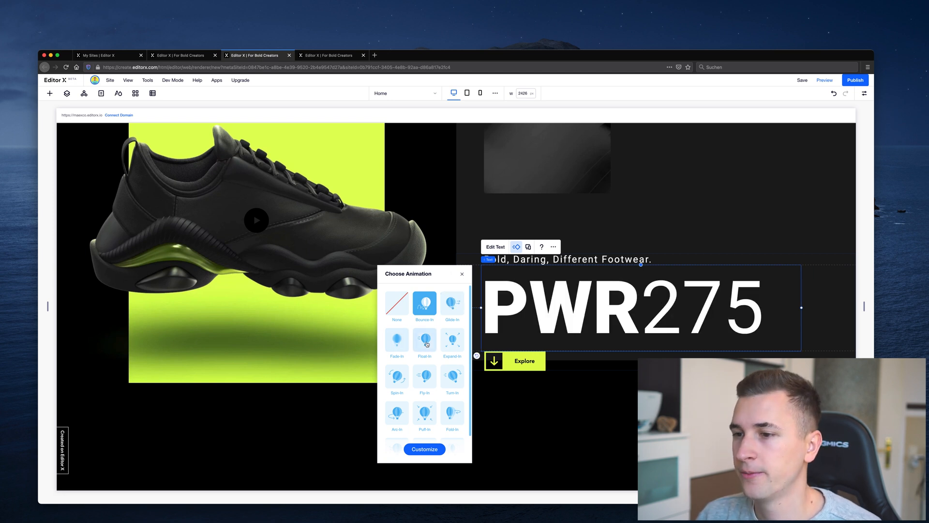
pyautogui.click(396, 340)
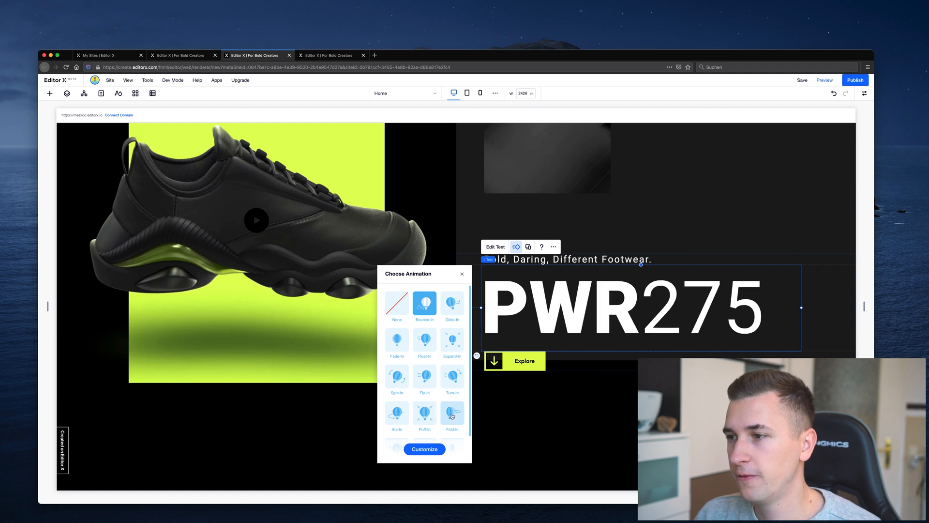
pyautogui.scroll(-3)
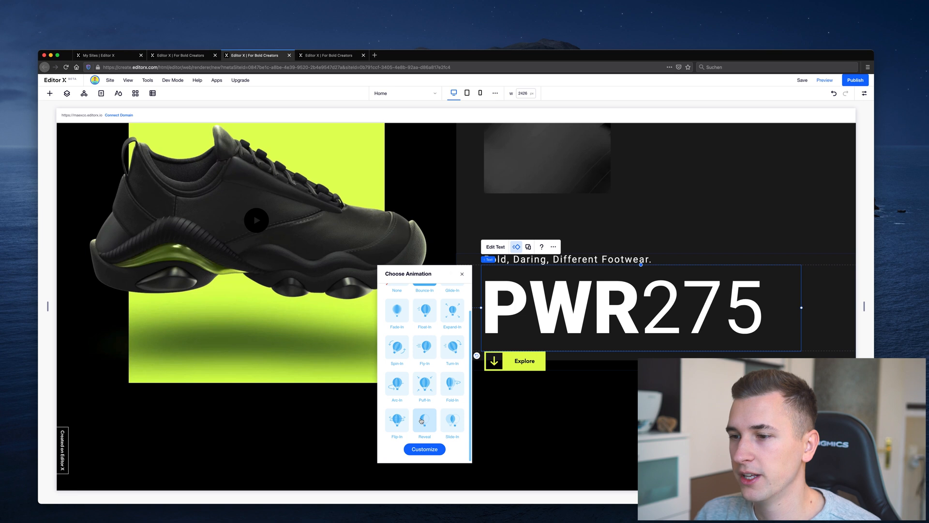
pyautogui.click(452, 421)
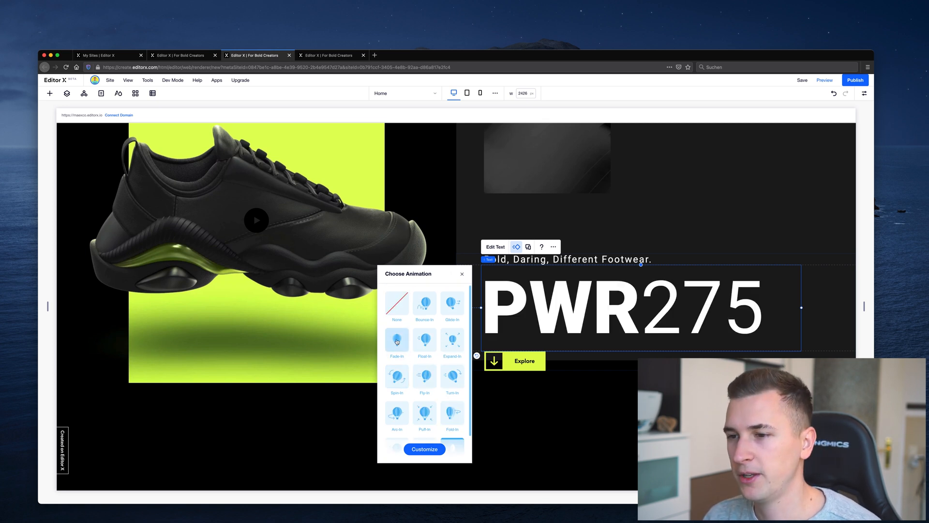
pyautogui.scroll(-3)
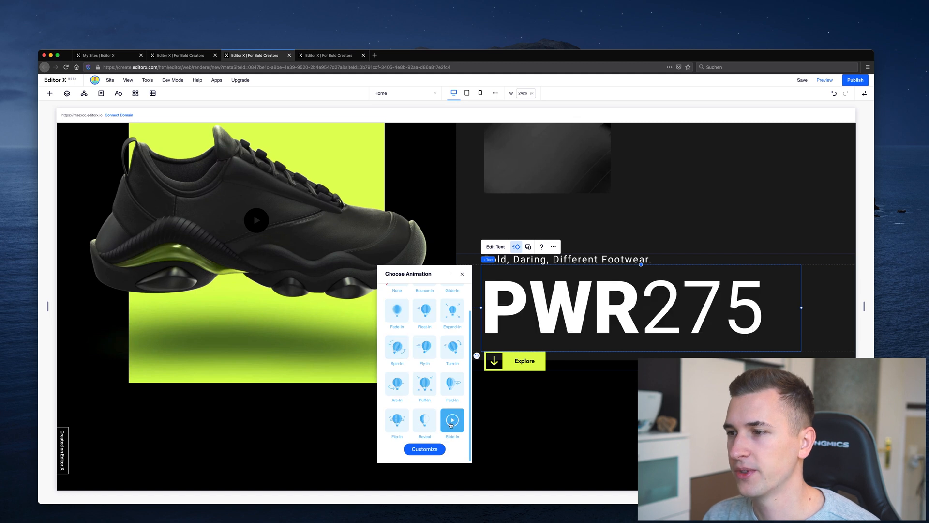
pyautogui.moveTo(449, 369)
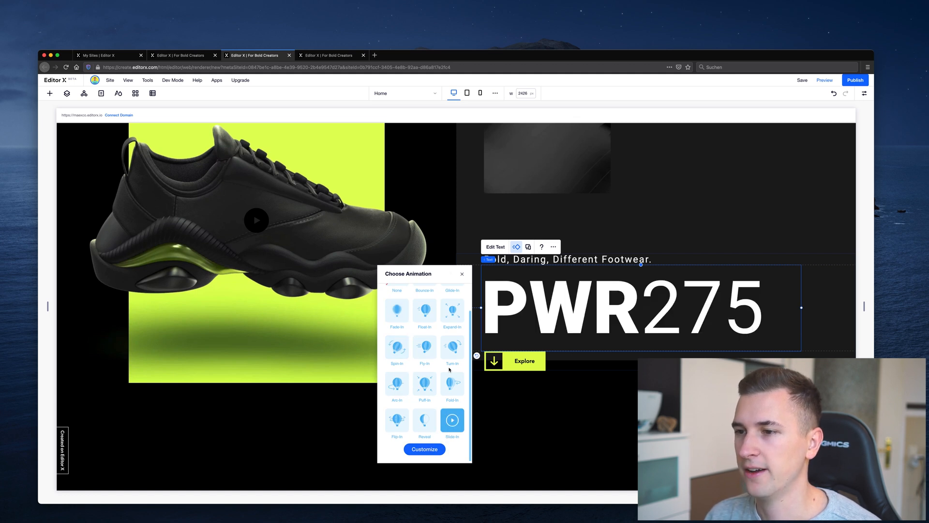
# Step: On the other site's blank page, add a Title from Quick Add and a snowy mountain image
pyautogui.click(181, 55)
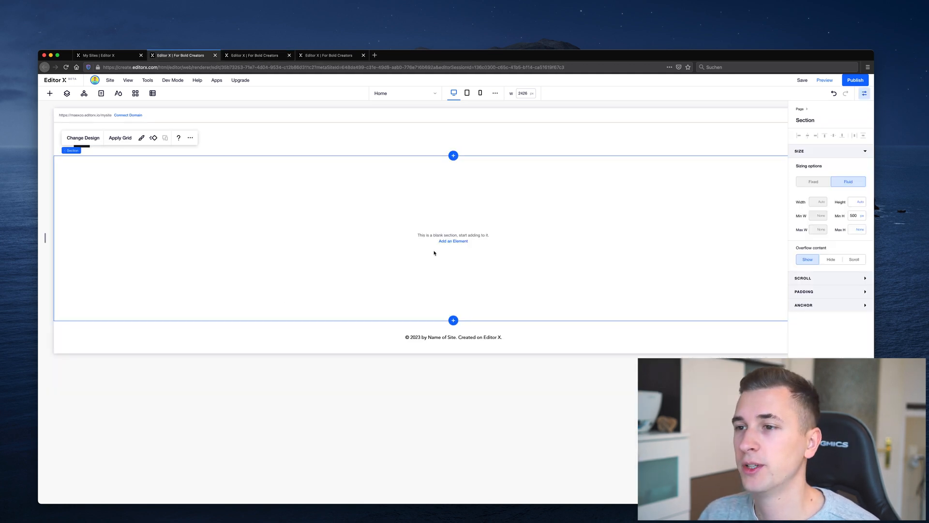
pyautogui.click(50, 93)
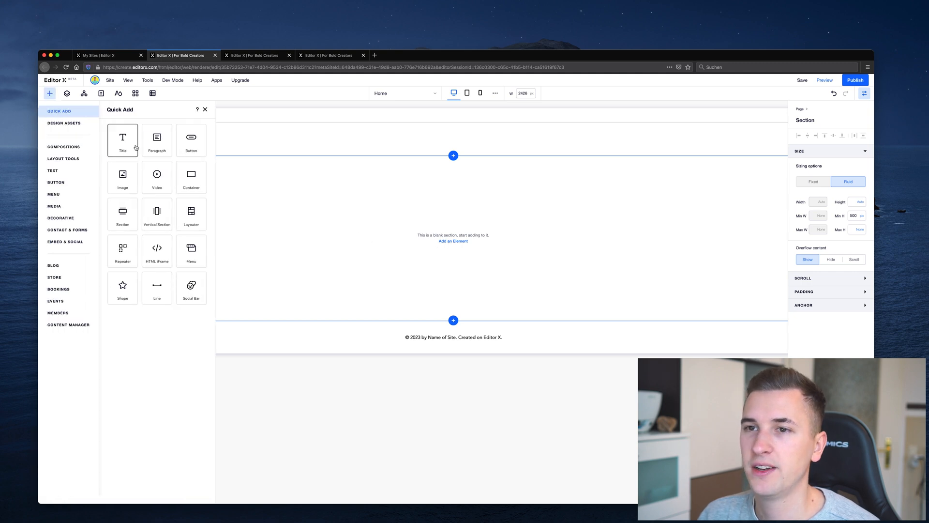
pyautogui.click(205, 110)
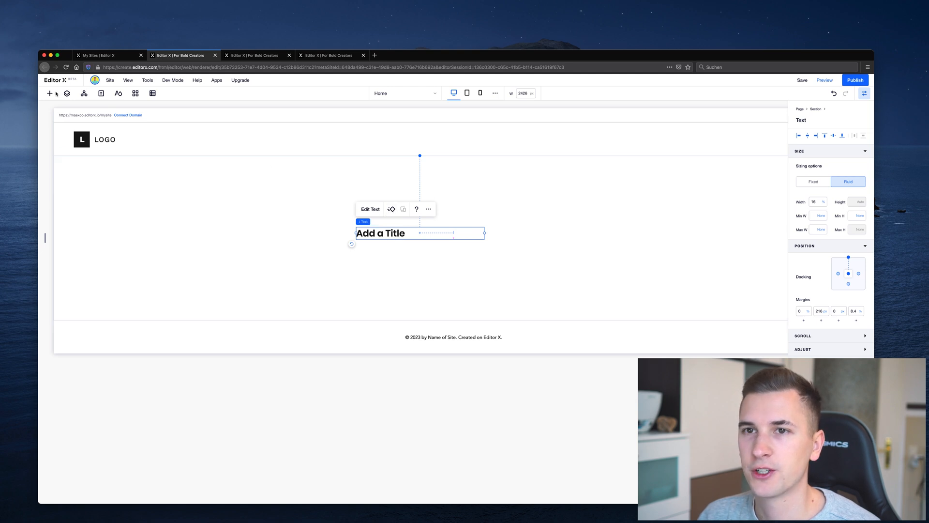
pyautogui.click(50, 92)
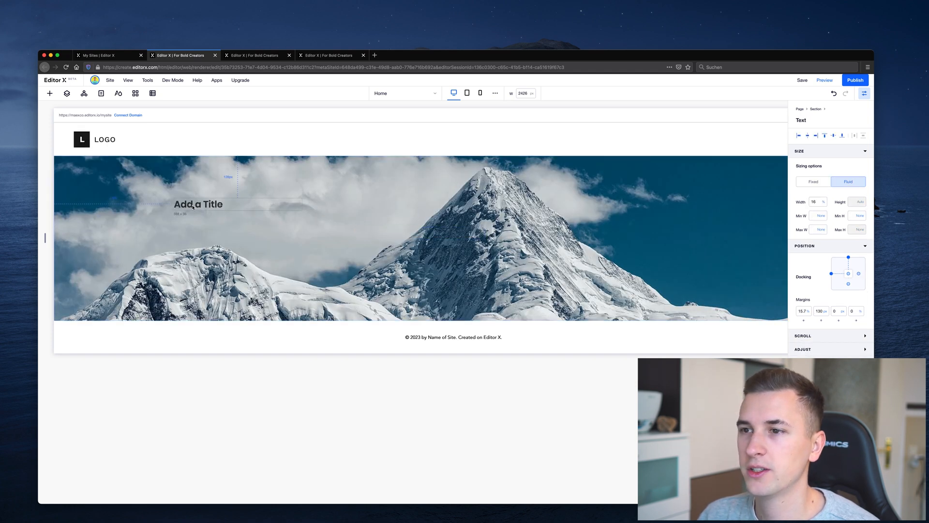
# Step: Give the mountain image a Fade In entrance animation
pyautogui.click(415, 237)
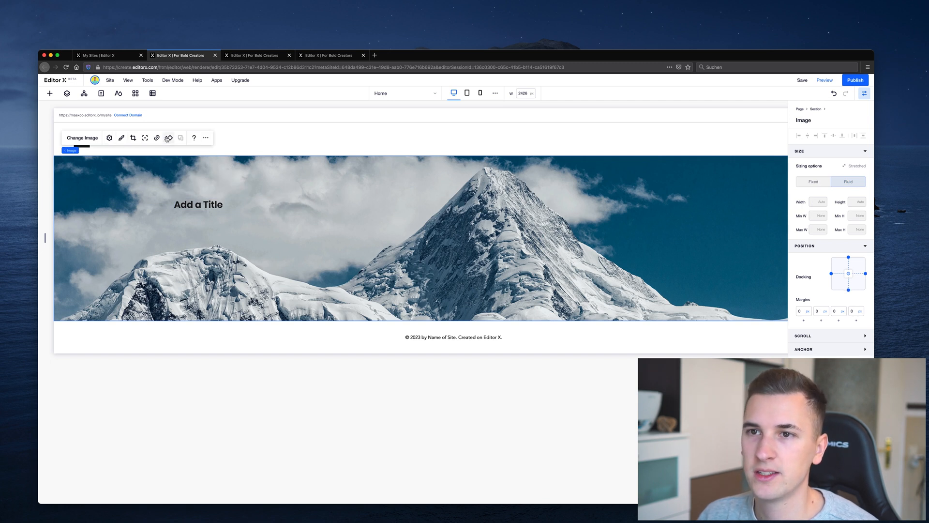
pyautogui.click(168, 137)
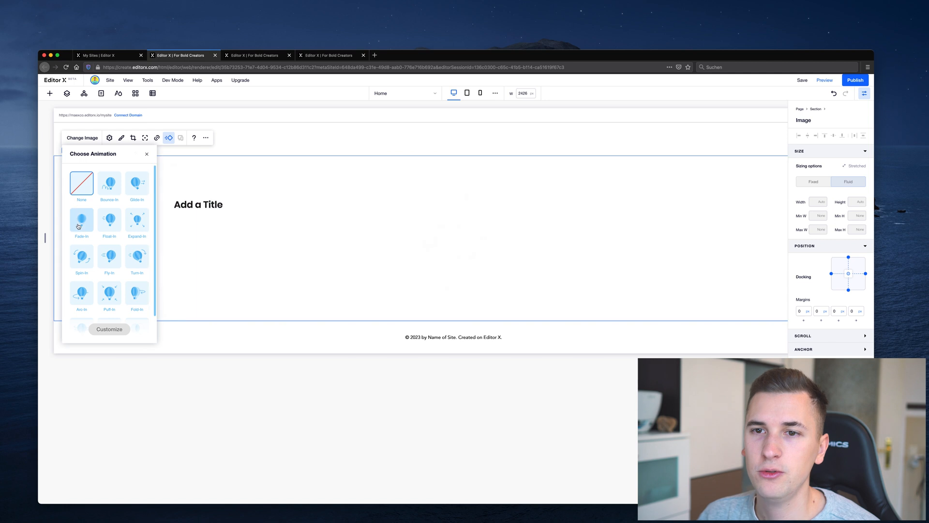
pyautogui.click(81, 221)
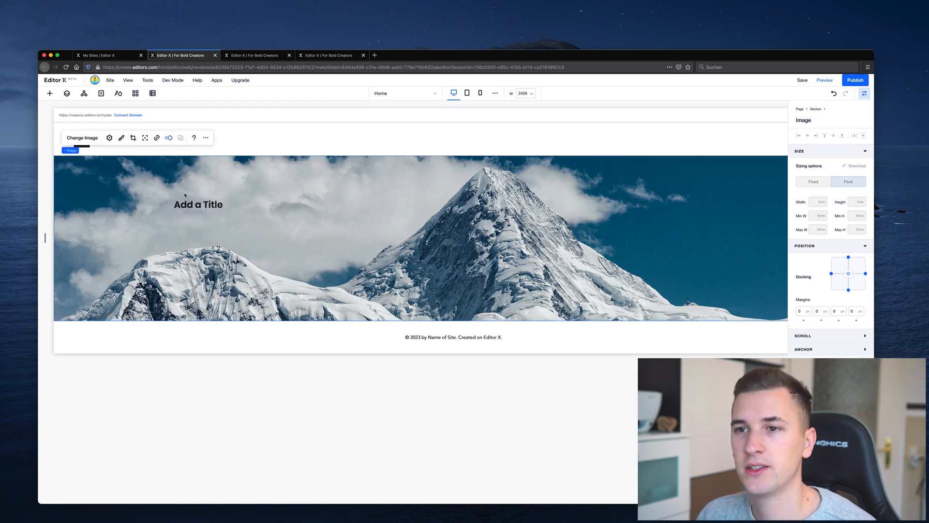
# Step: Set the title's font size to 48 and change its wording to 'Mountain'
pyautogui.doubleClick(197, 204)
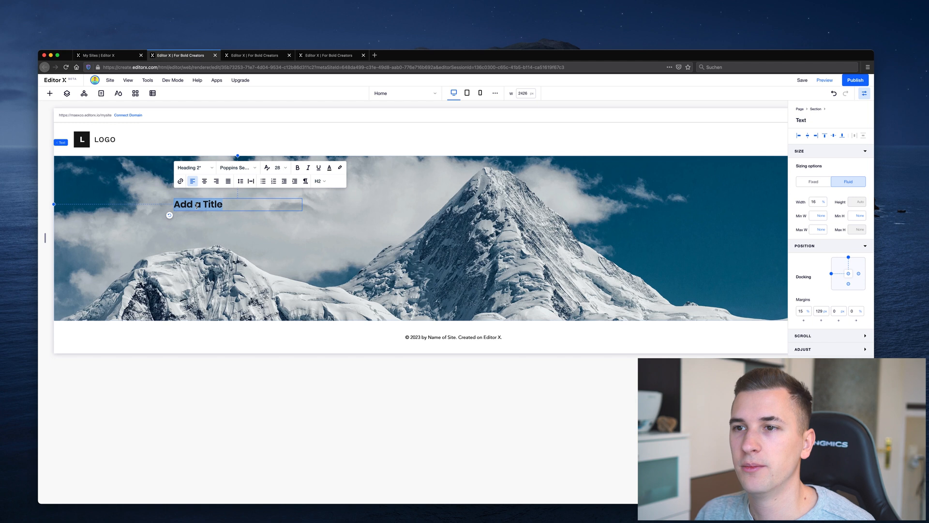
pyautogui.click(329, 167)
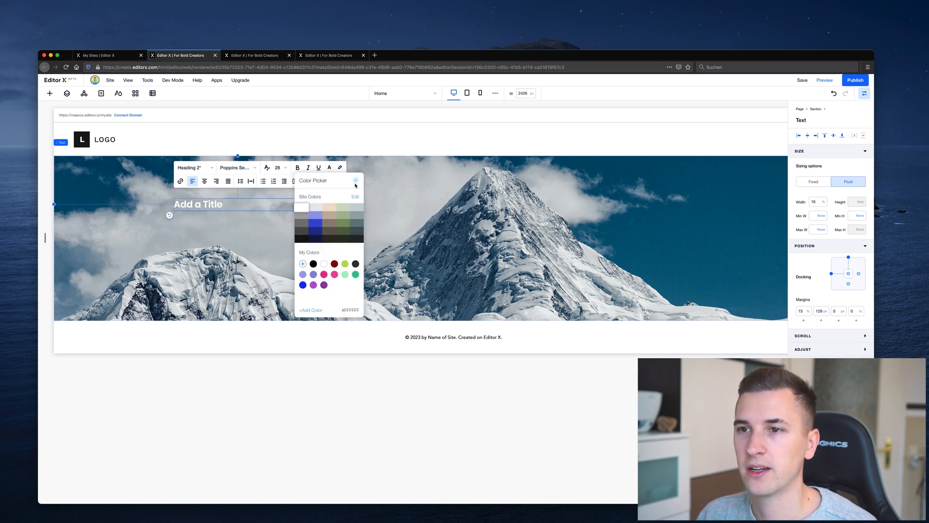
pyautogui.click(276, 168)
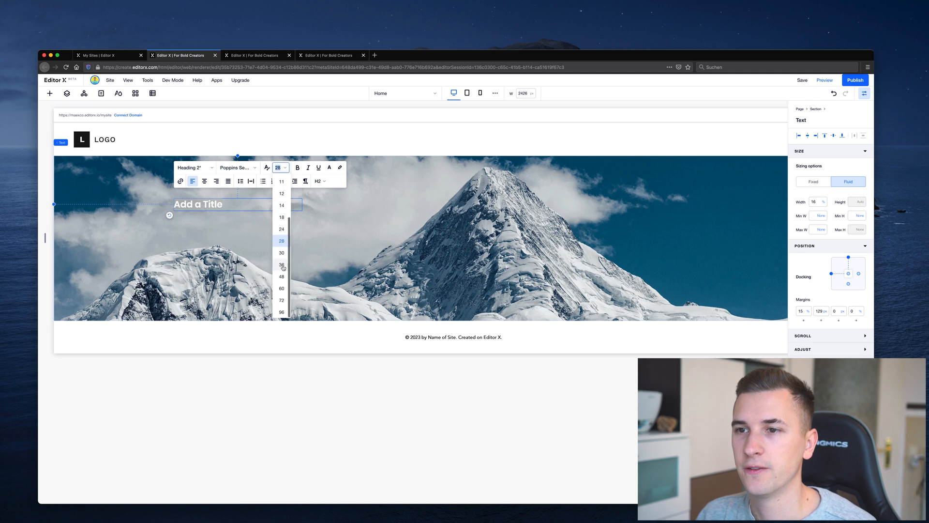
pyautogui.click(281, 277)
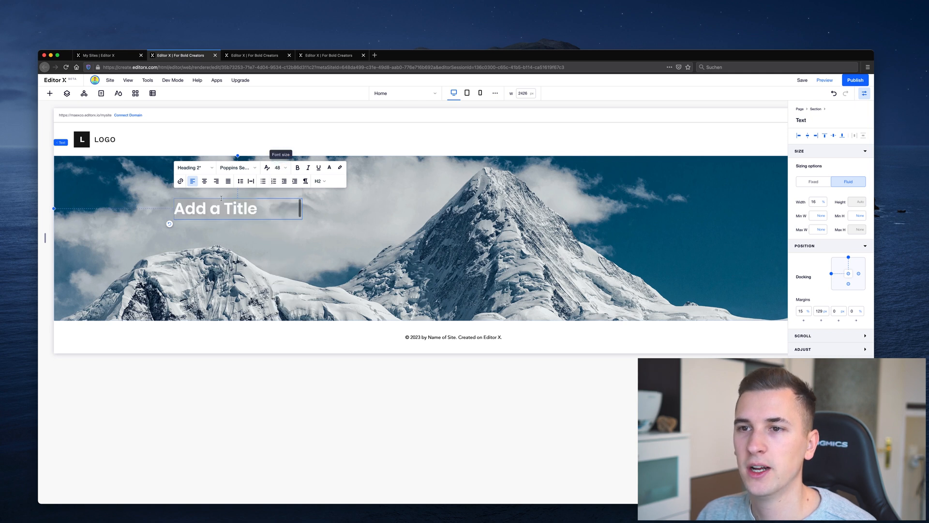
pyautogui.tripleClick(215, 208)
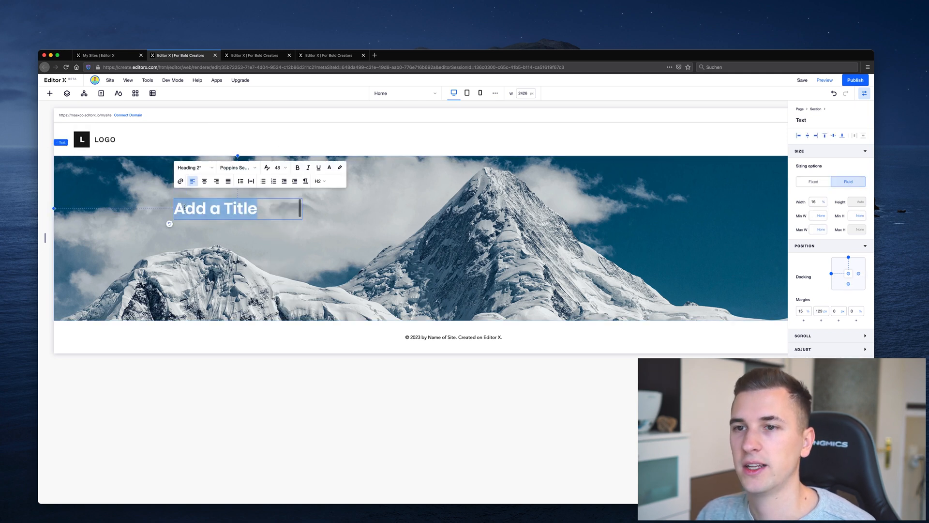
pyautogui.write('Mountain')
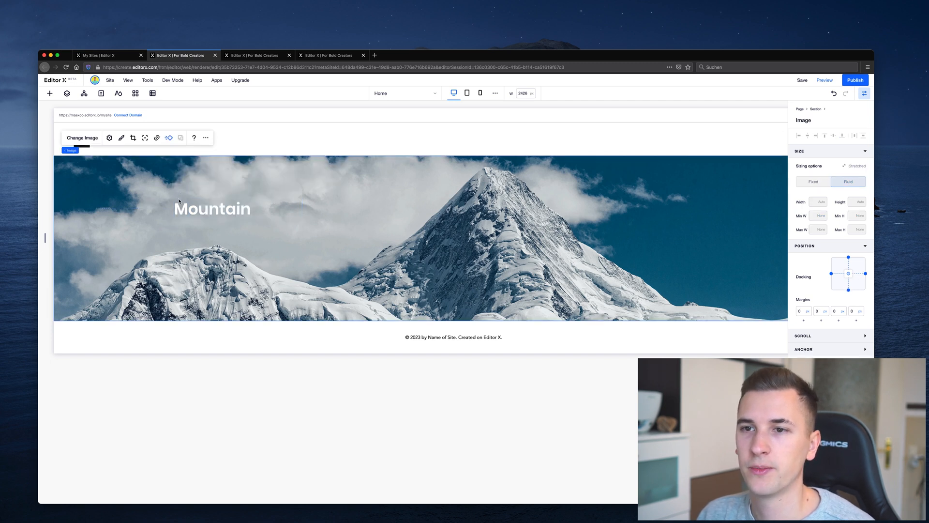
# Step: Give the Mountain title a Fade In entrance animation and close the panel
pyautogui.click(212, 209)
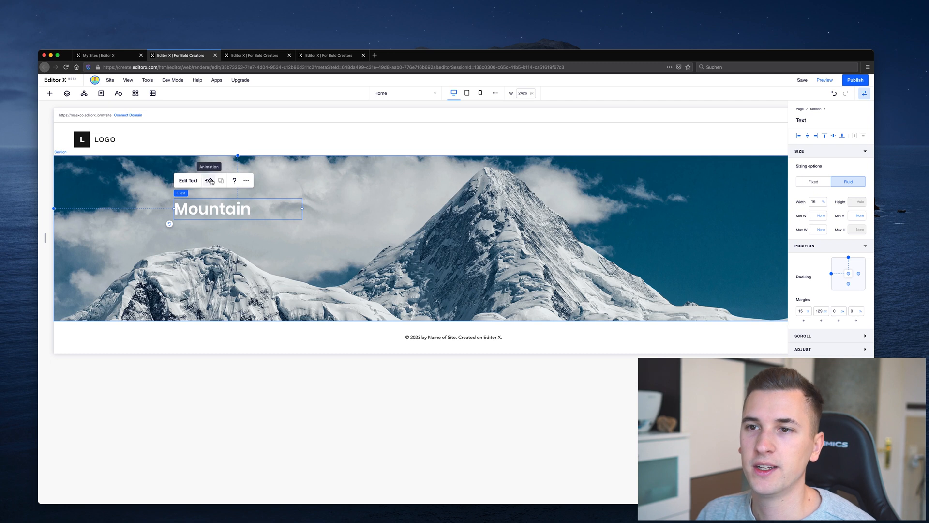
pyautogui.click(209, 180)
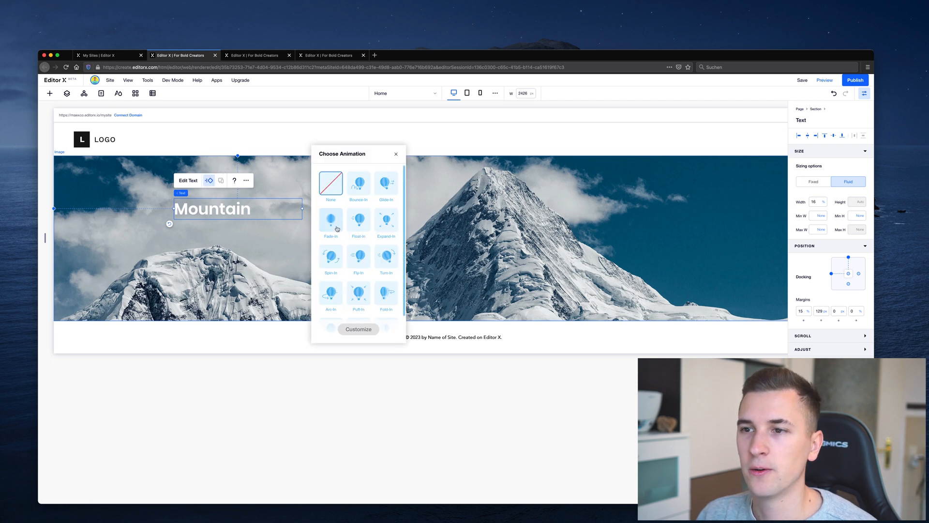
pyautogui.scroll(-3)
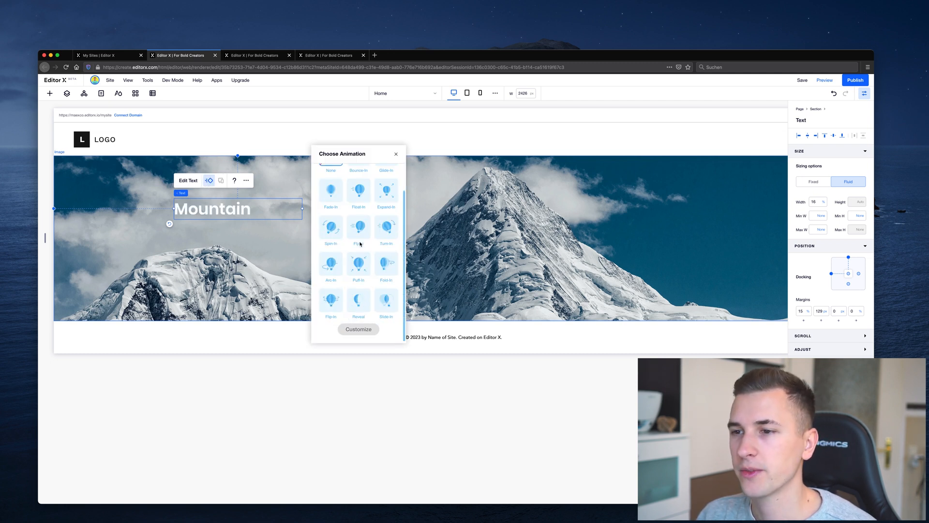
pyautogui.moveTo(386, 299)
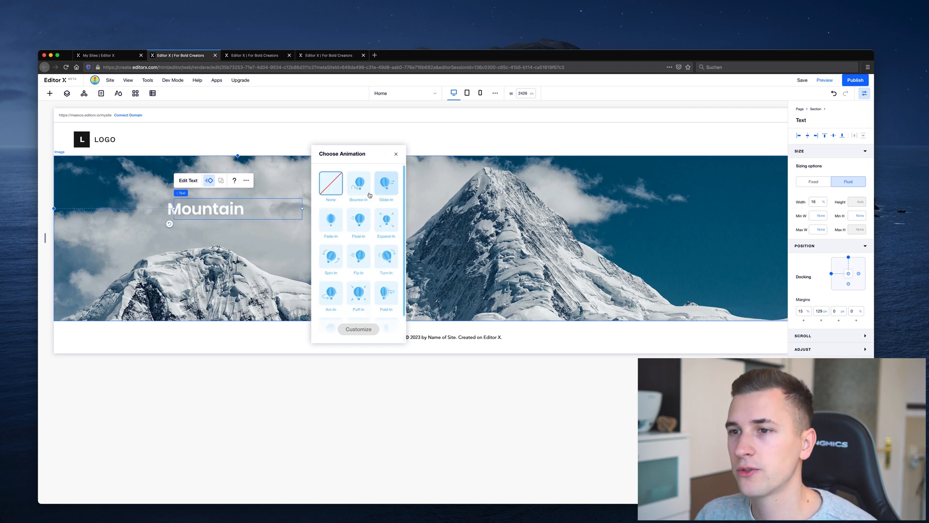
pyautogui.click(331, 219)
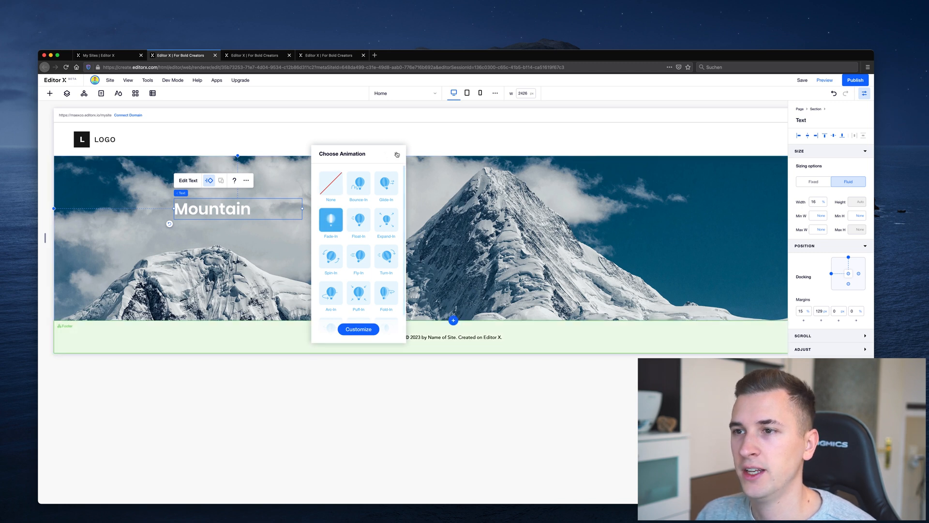
pyautogui.click(397, 154)
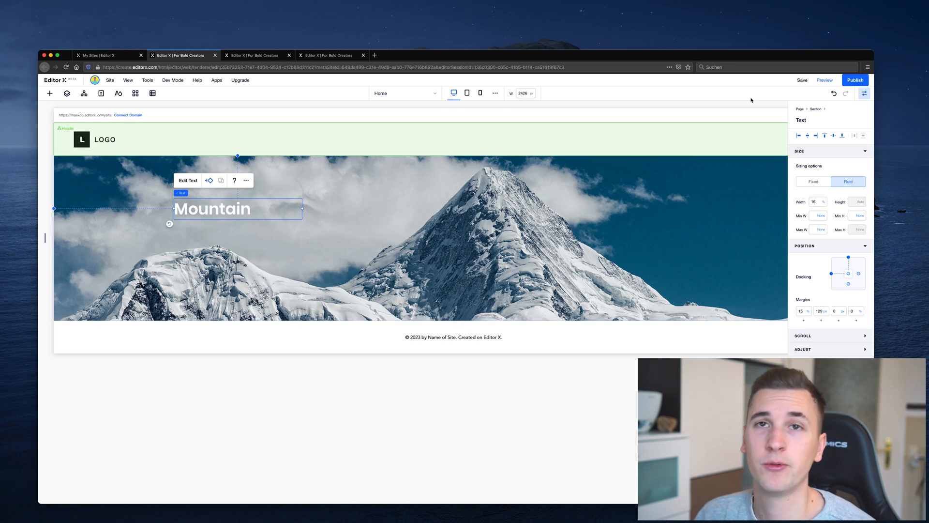
pyautogui.moveTo(824, 81)
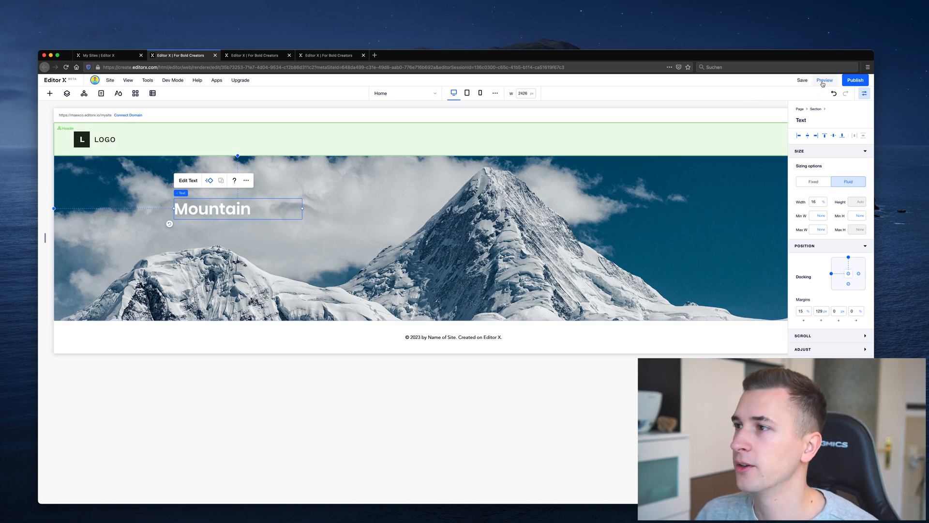
# Step: Preview the Mountain page twice, then switch to the other site's Mac page
pyautogui.click(824, 81)
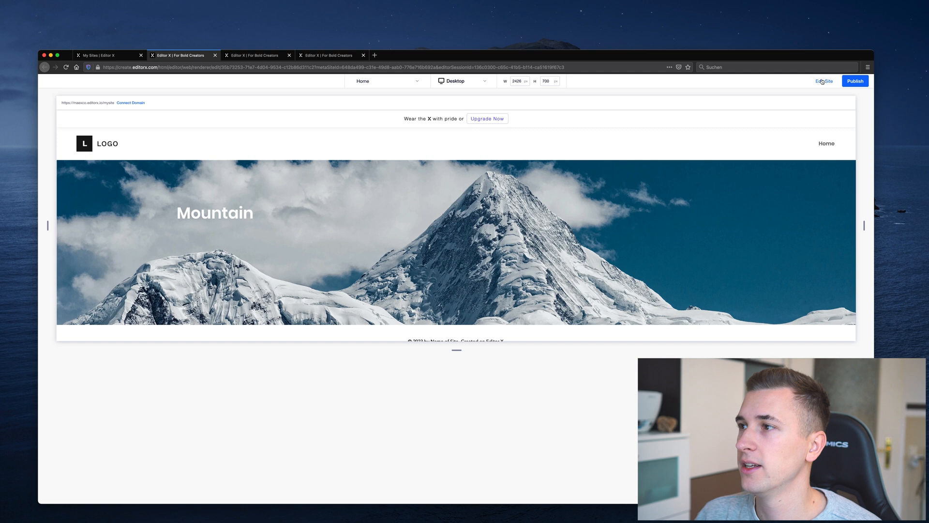
pyautogui.click(822, 81)
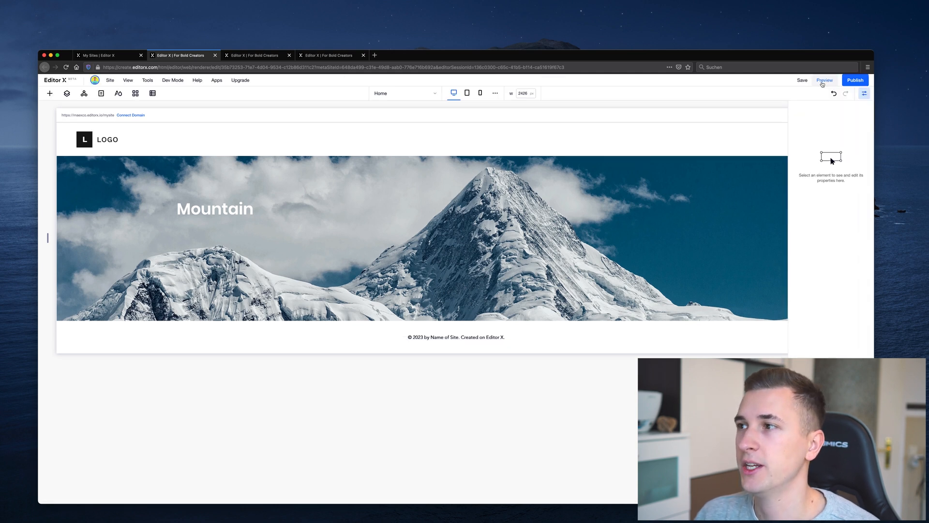
pyautogui.click(824, 80)
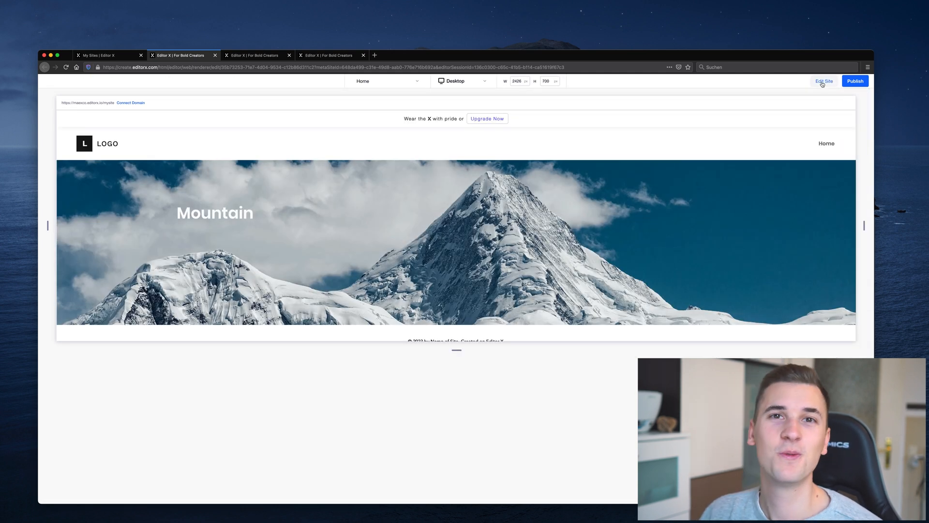
pyautogui.click(823, 81)
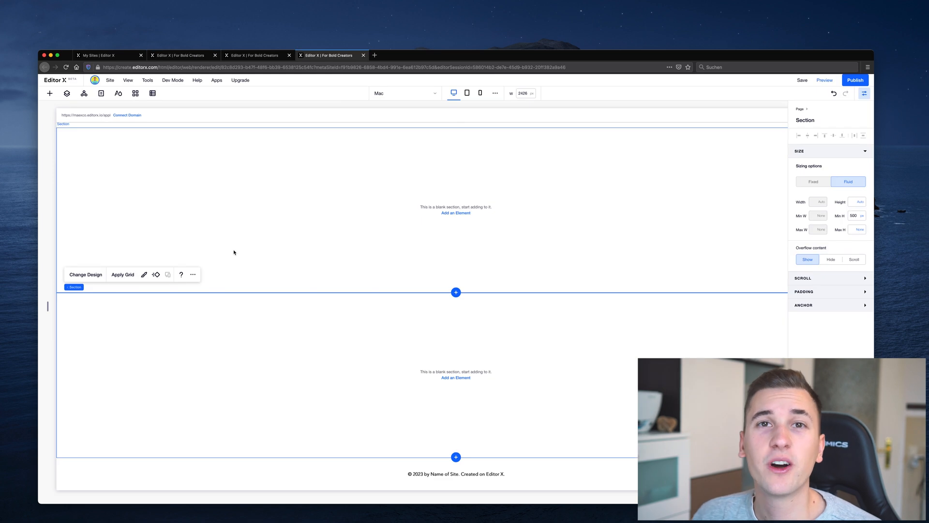
pyautogui.moveTo(263, 222)
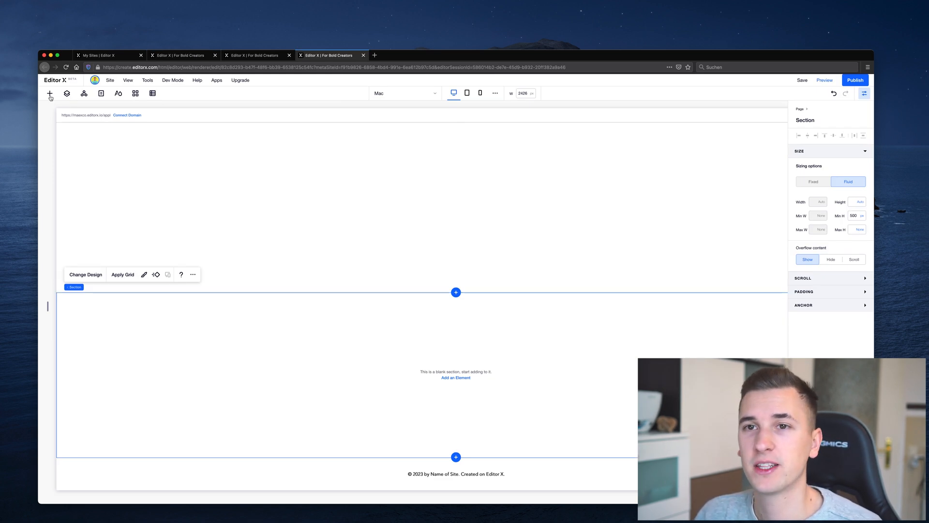
# Step: Place icon_card.svg from My Uploads in the lower section and review its shape settings
pyautogui.click(49, 93)
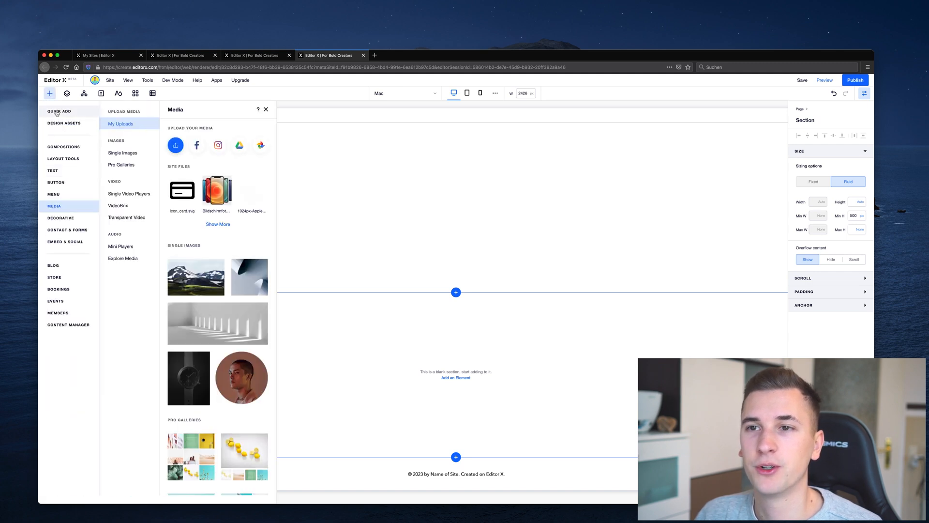
pyautogui.moveTo(182, 191)
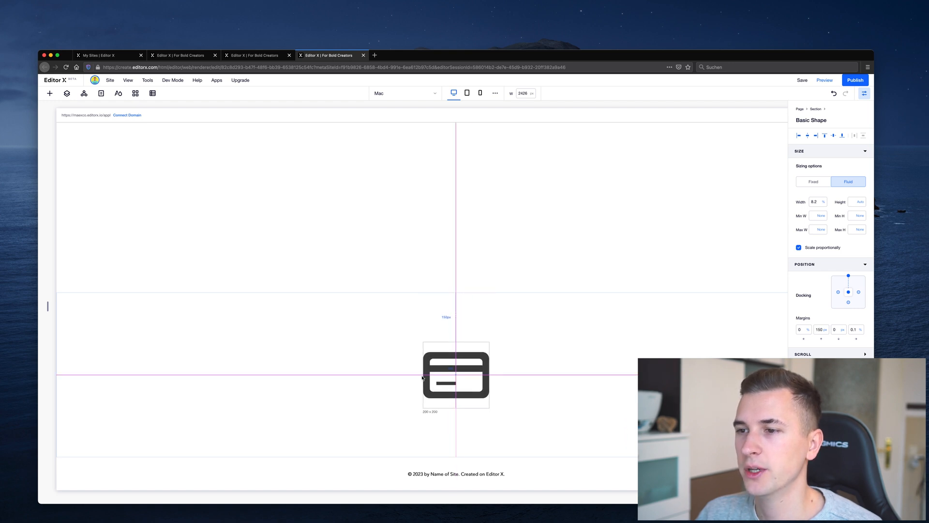
pyautogui.click(456, 376)
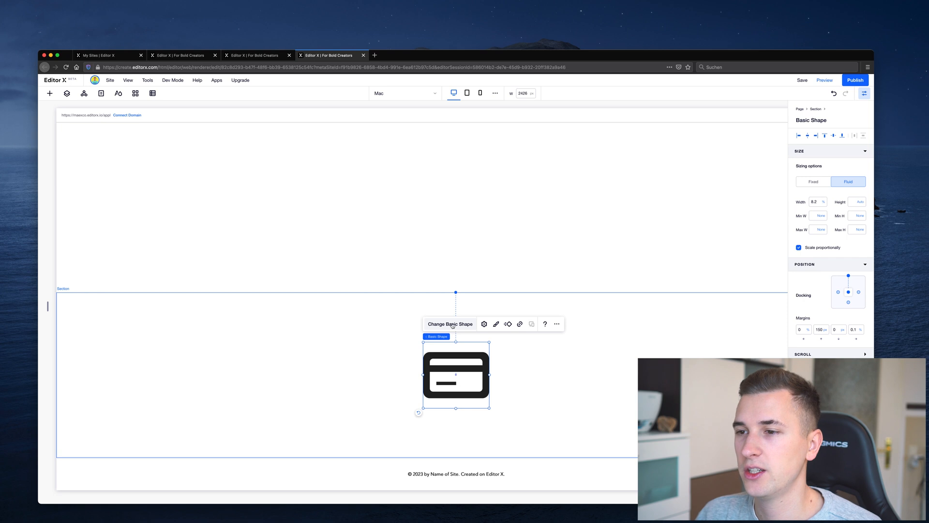
pyautogui.click(449, 323)
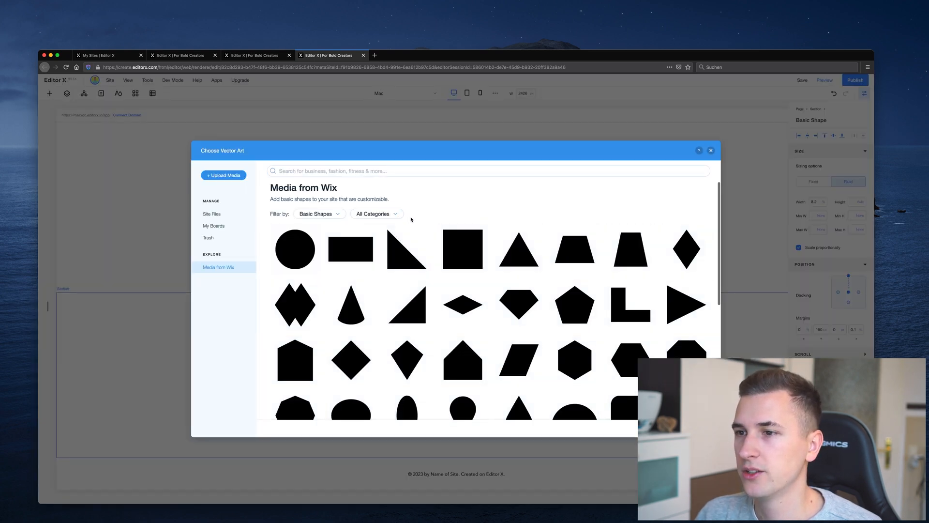
pyautogui.scroll(-3)
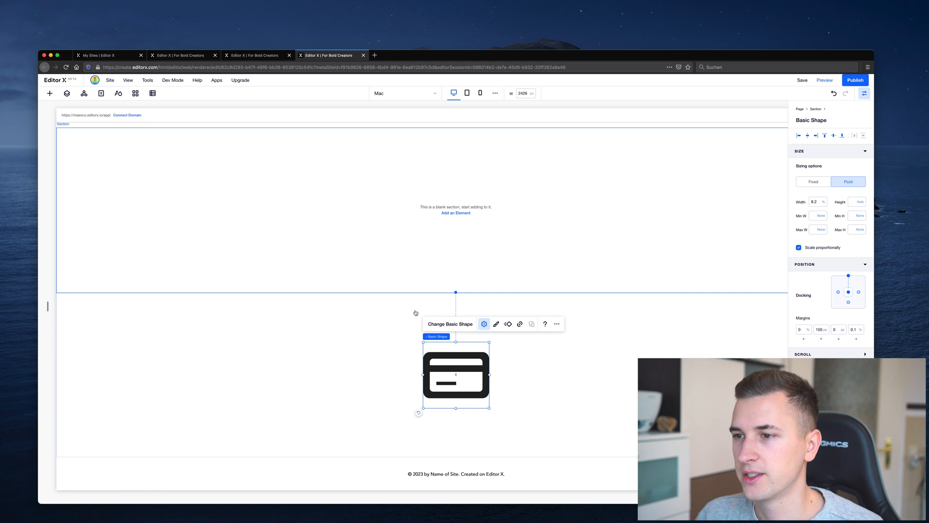
pyautogui.click(484, 323)
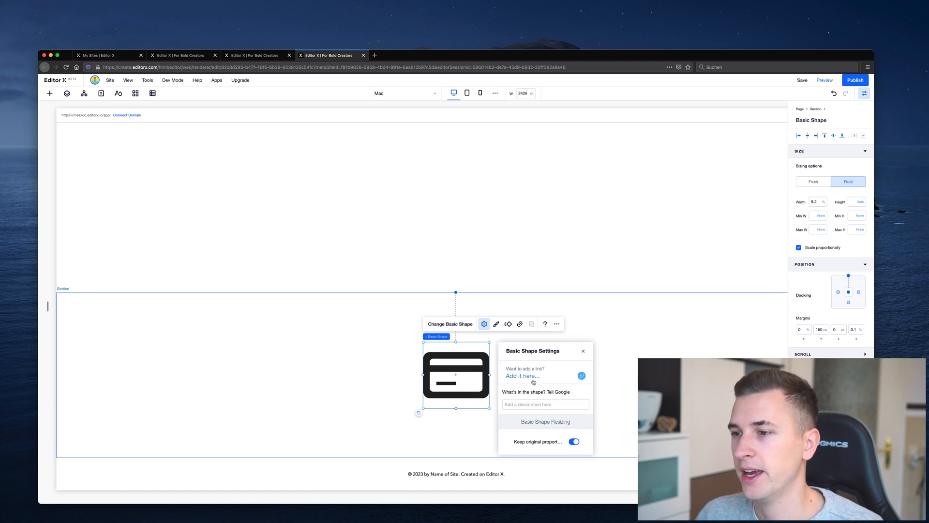
pyautogui.moveTo(524, 408)
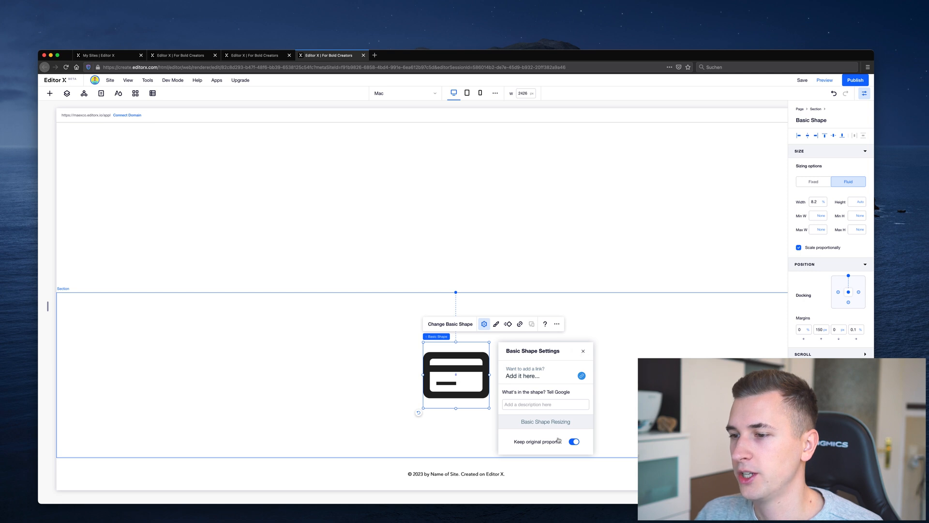
pyautogui.click(582, 350)
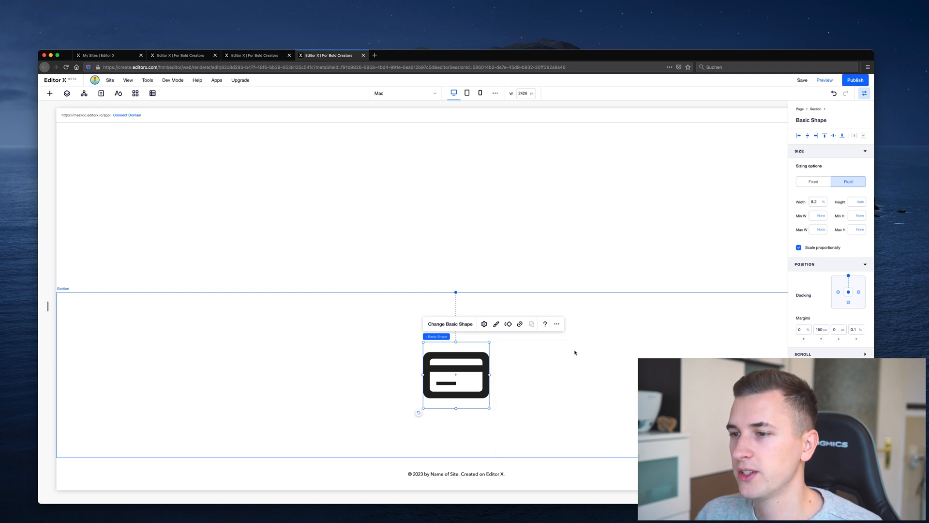
pyautogui.click(495, 323)
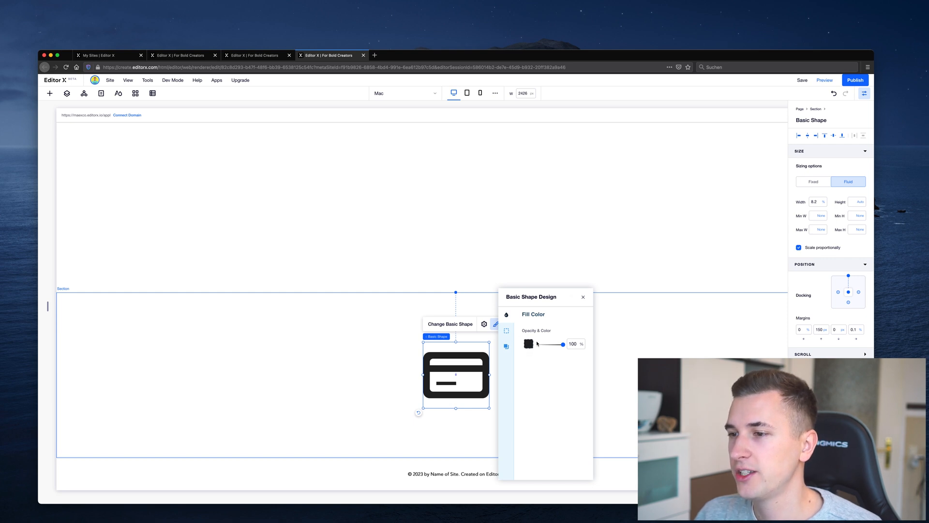
pyautogui.click(526, 344)
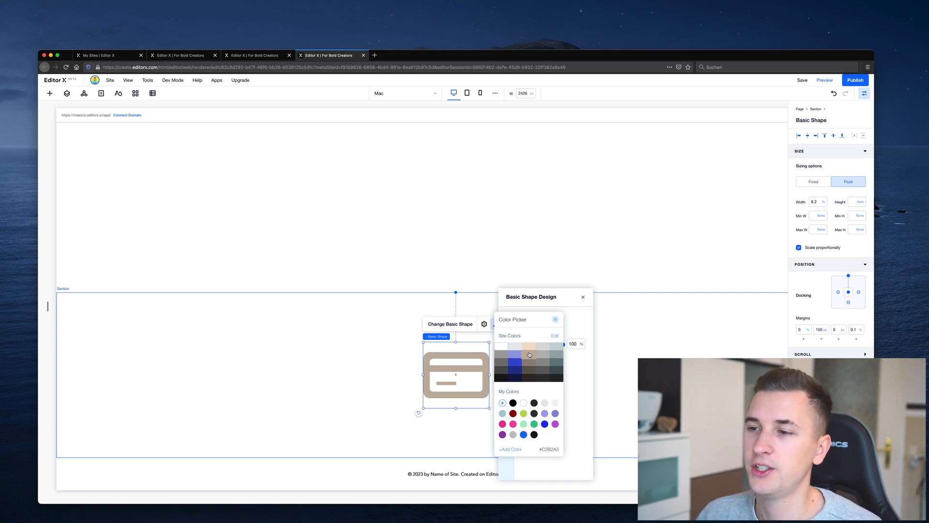
pyautogui.moveTo(526, 375)
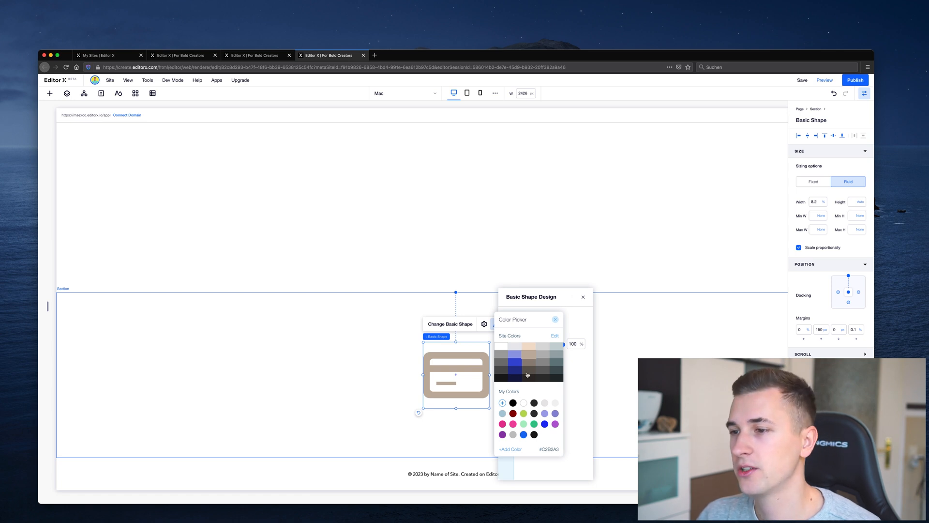
pyautogui.click(512, 413)
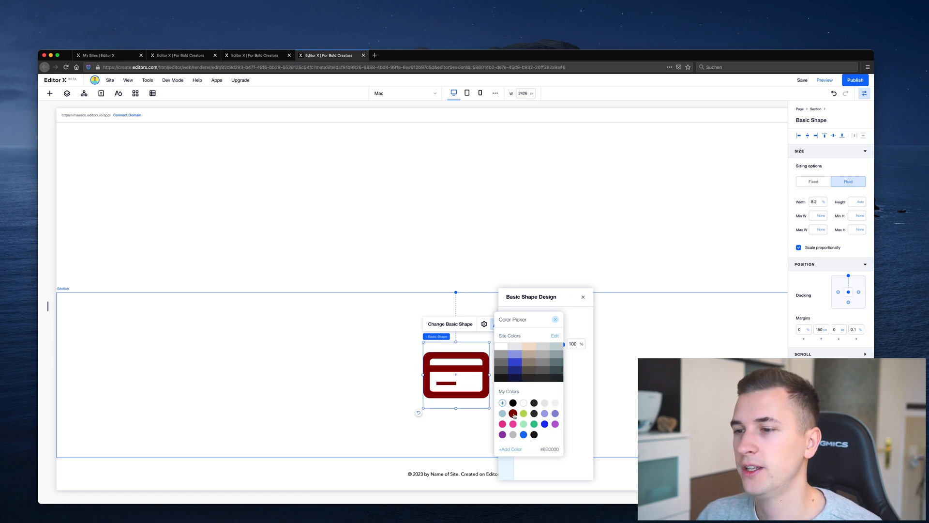
pyautogui.click(522, 413)
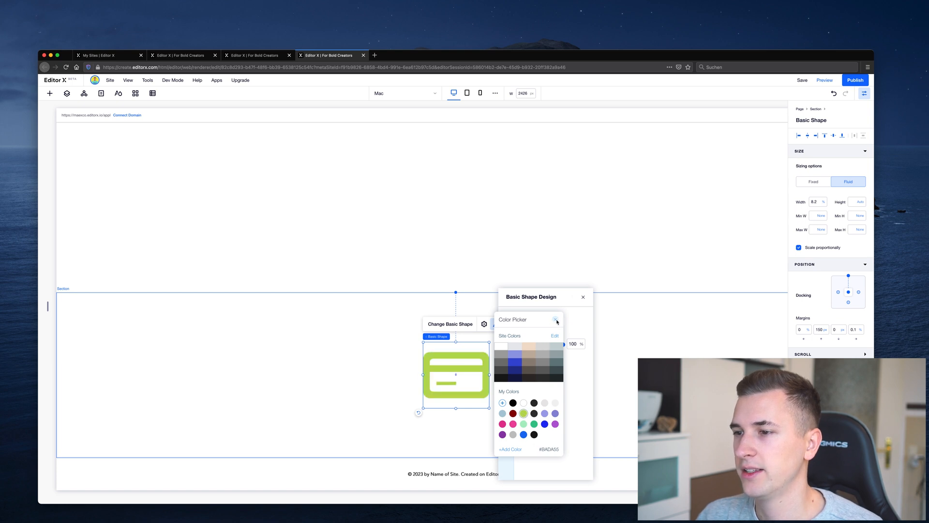
pyautogui.click(505, 347)
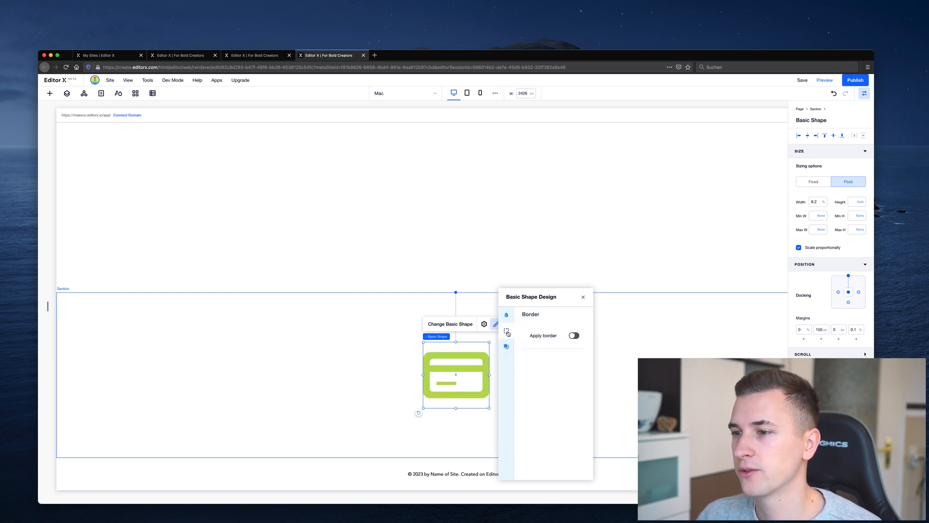
pyautogui.click(506, 347)
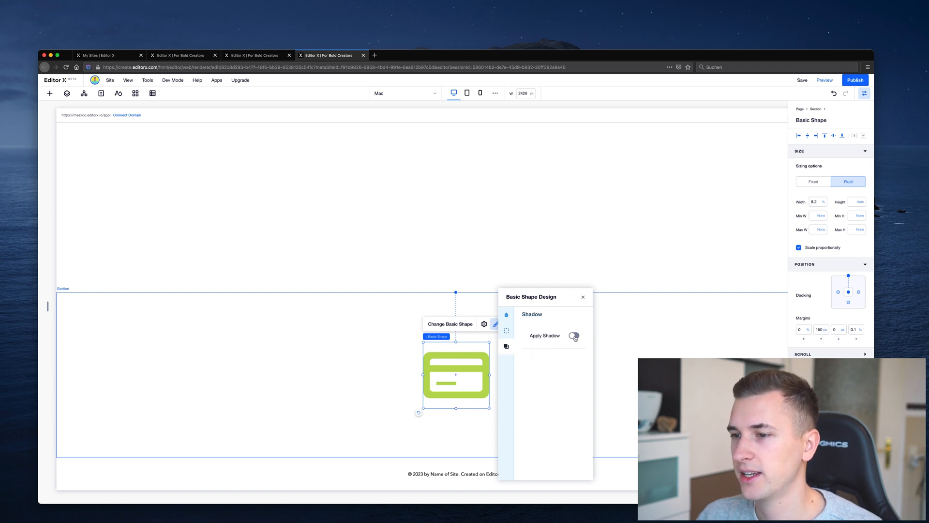
pyautogui.click(572, 336)
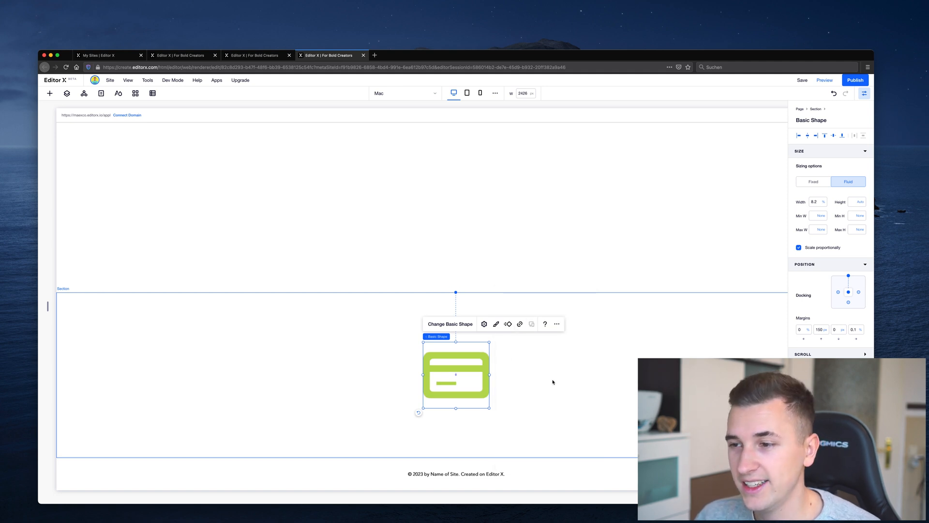
pyautogui.moveTo(540, 388)
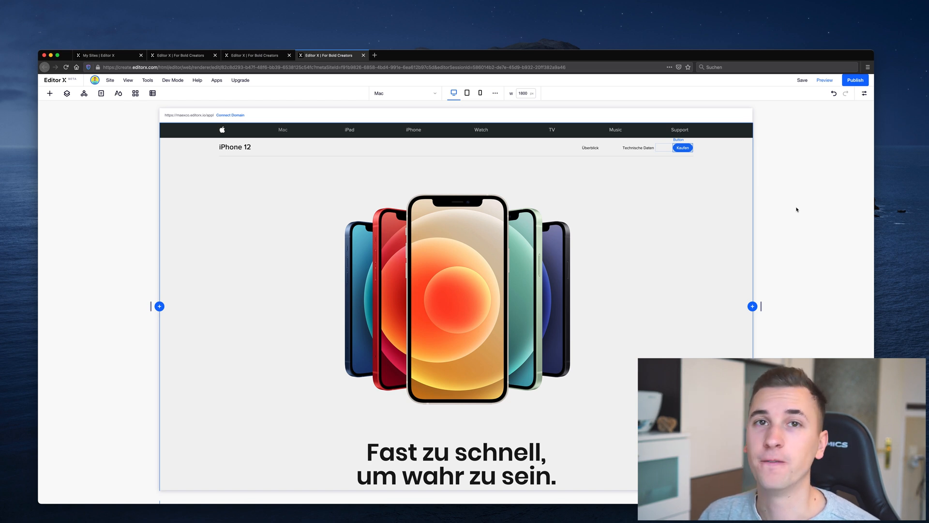
# Step: Inspect the iPhone hero image's focal point settings, then view the page at the tablet breakpoint
pyautogui.click(455, 296)
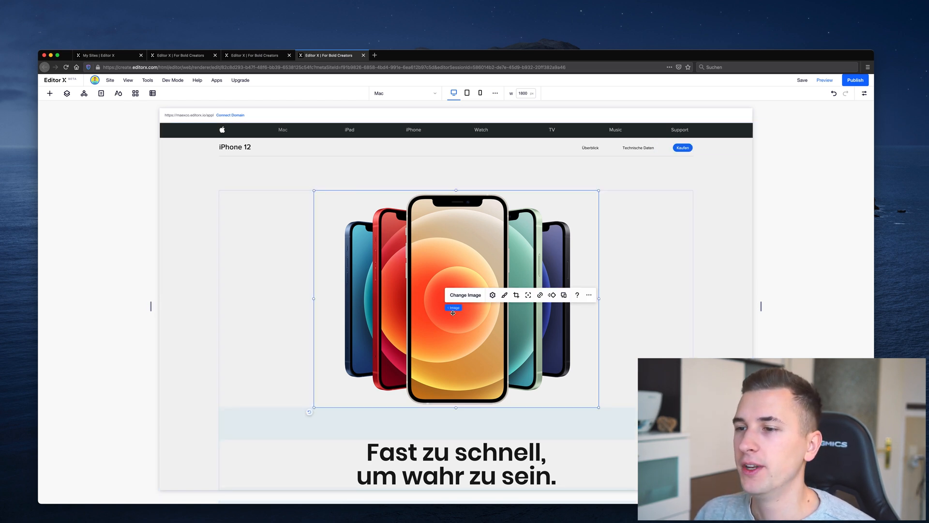
pyautogui.moveTo(527, 295)
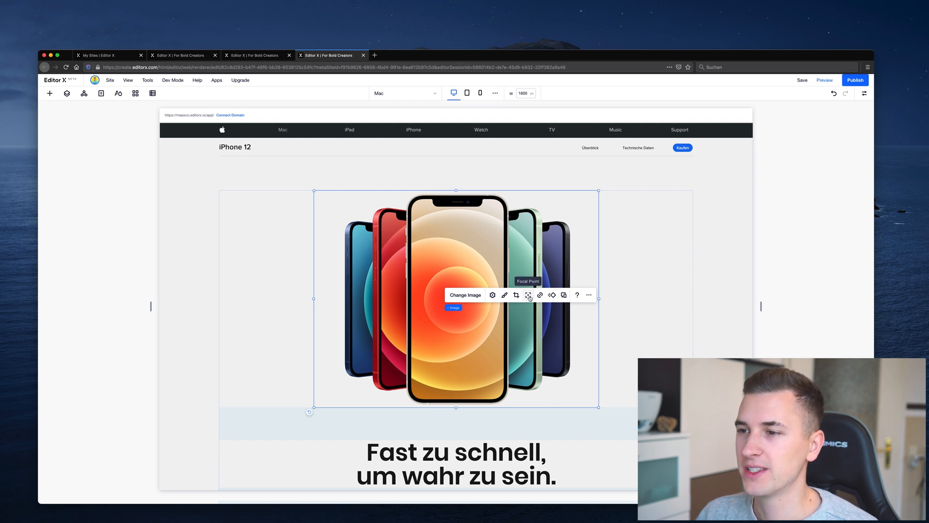
pyautogui.click(528, 294)
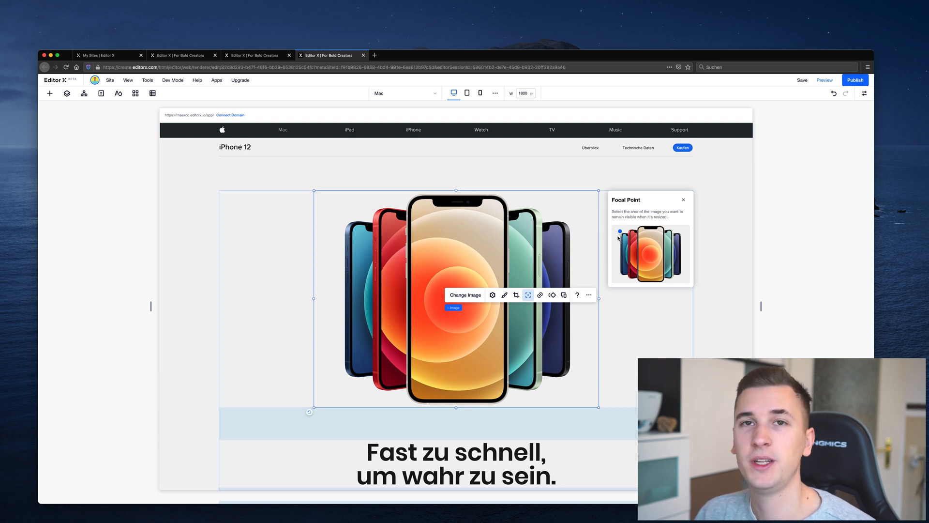
pyautogui.click(683, 199)
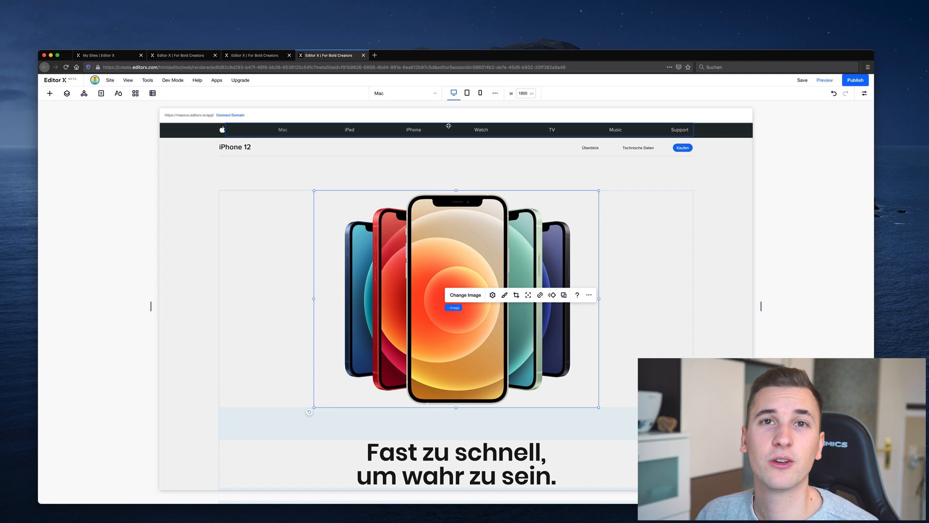
pyautogui.moveTo(223, 200)
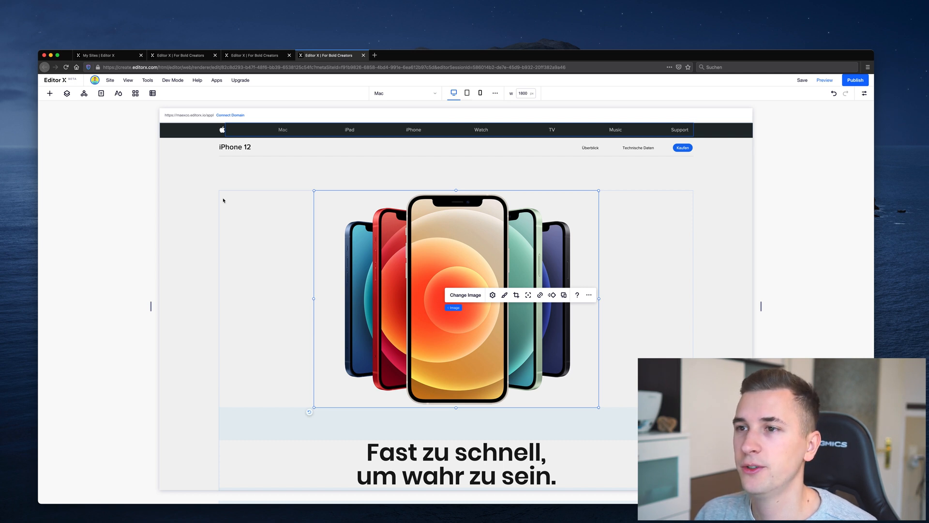
pyautogui.click(466, 93)
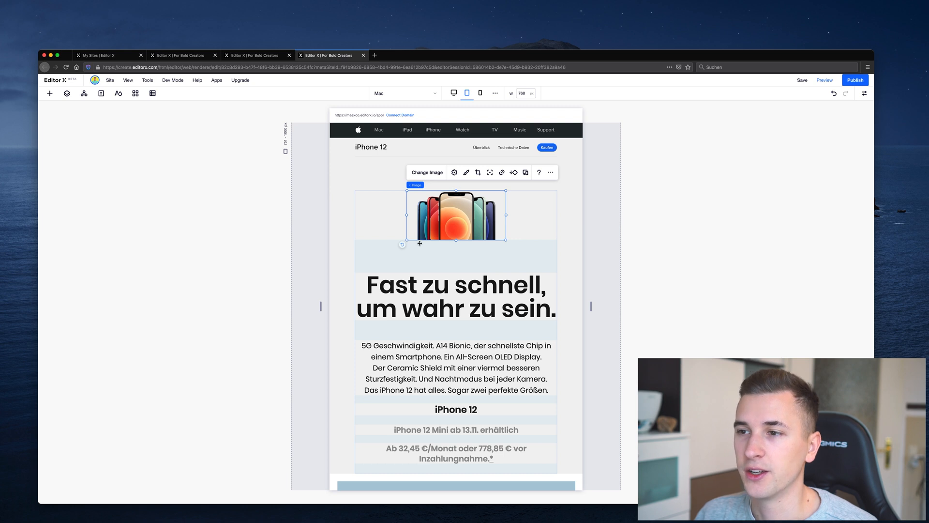
pyautogui.moveTo(420, 203)
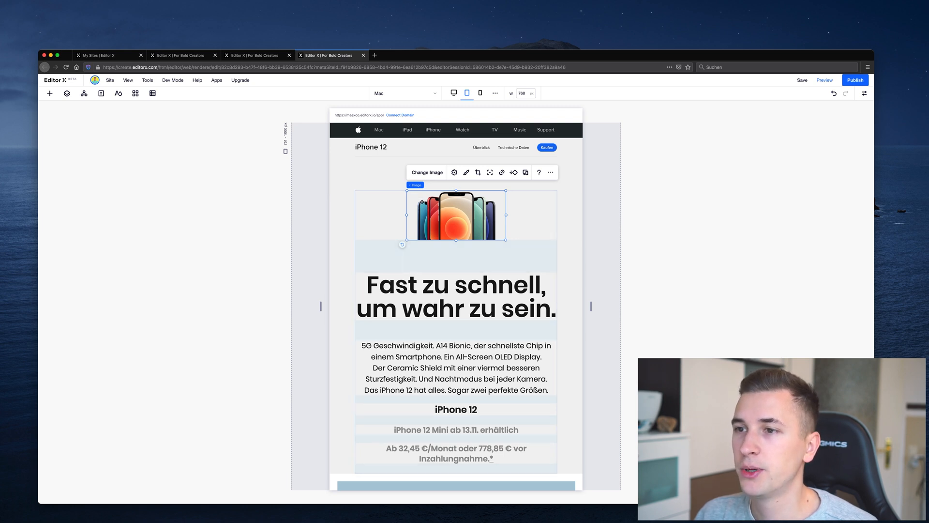
pyautogui.moveTo(419, 199)
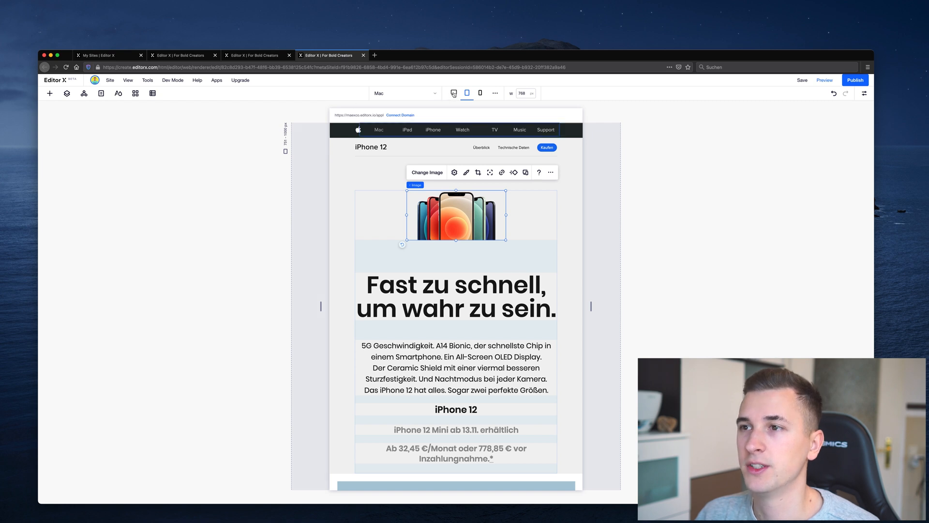
# Step: Compare the hero phones image at desktop and tablet widths before changing its display
pyautogui.click(454, 93)
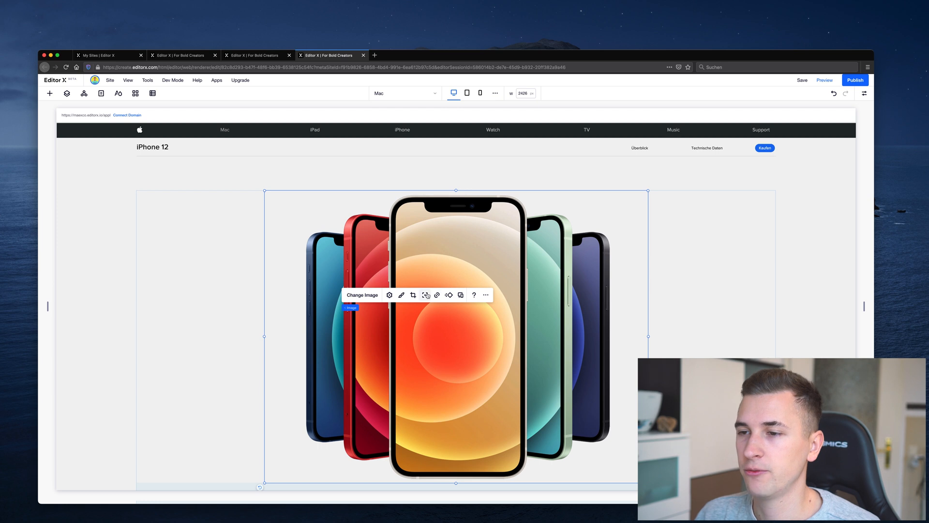
pyautogui.click(425, 294)
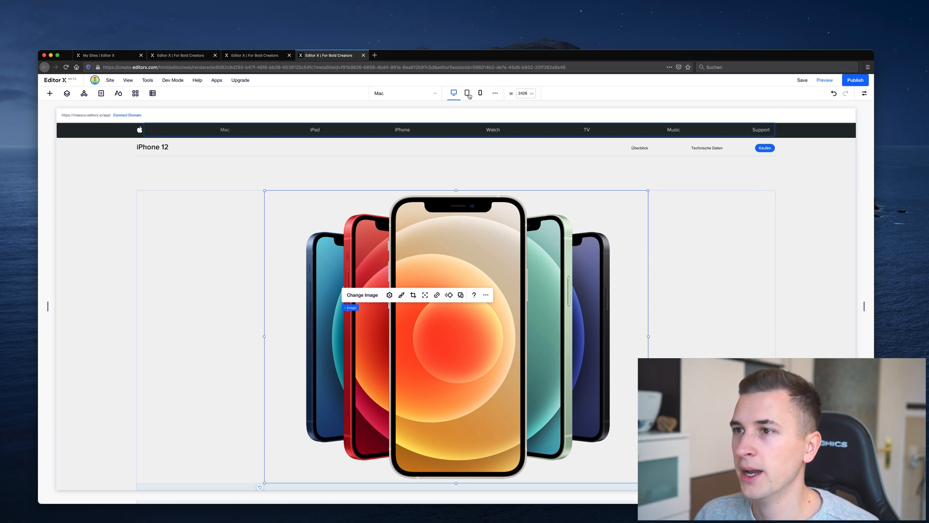
pyautogui.click(467, 93)
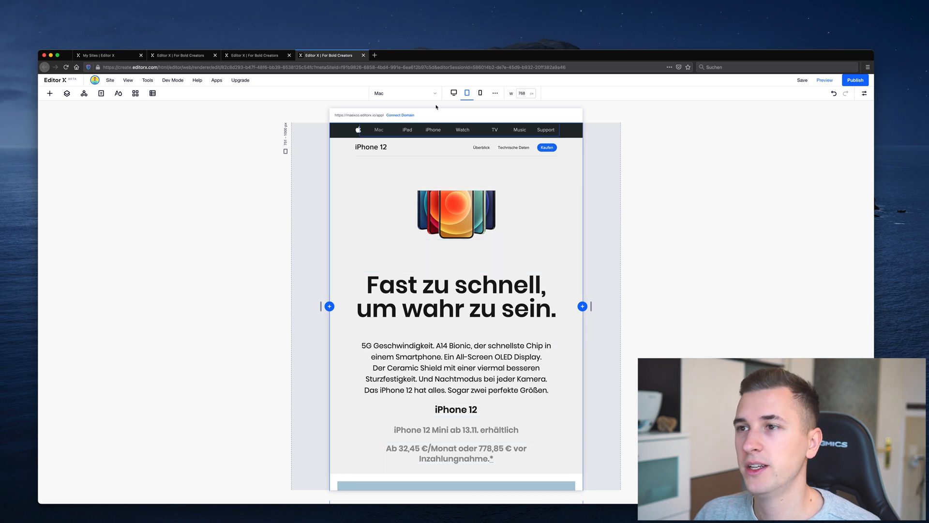
# Step: Set the hero phone image to fill its frame, then view the tighter crop at tablet width
pyautogui.click(452, 93)
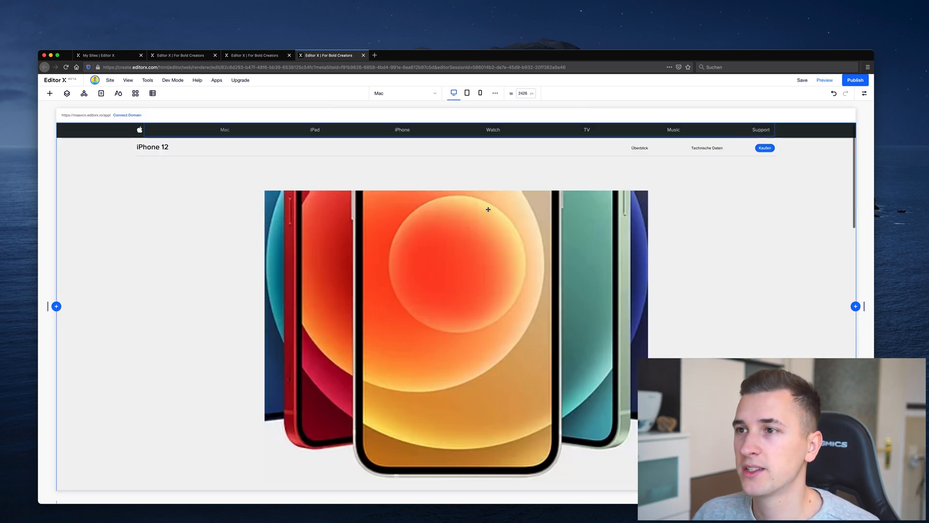
pyautogui.click(488, 209)
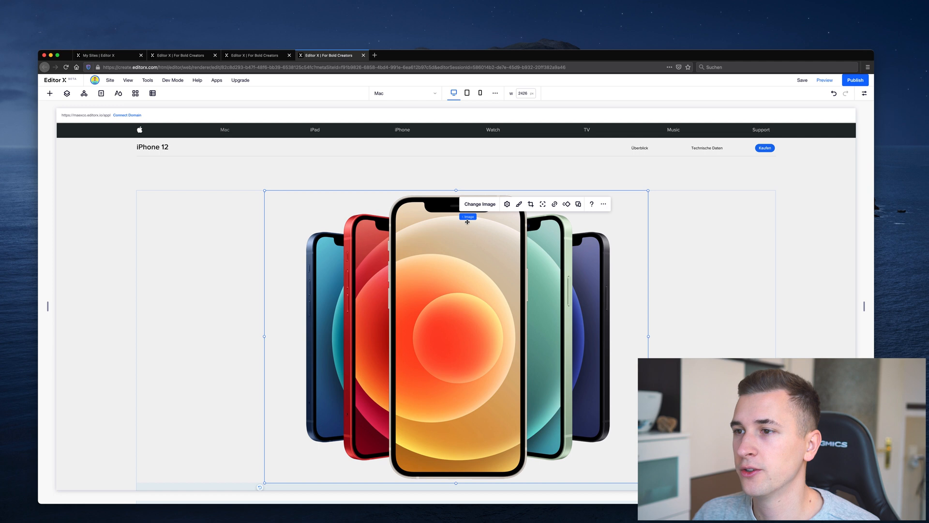
pyautogui.click(541, 204)
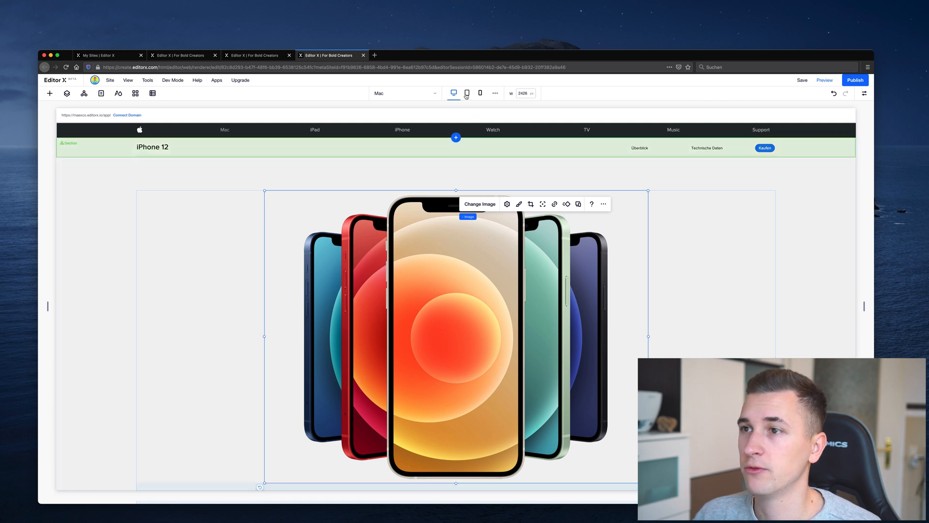
pyautogui.click(467, 93)
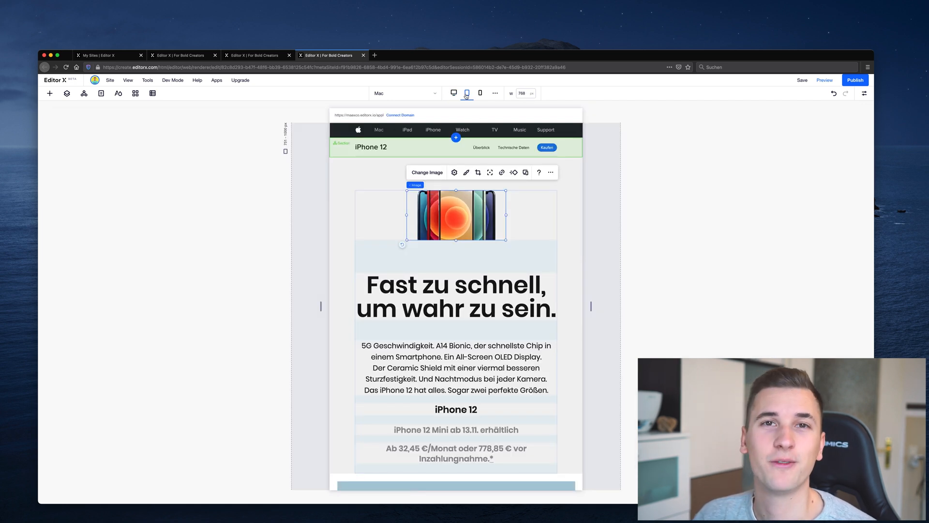
# Step: At the mobile breakpoint, place the hero image's focal point near the bottom of the phones
pyautogui.click(480, 93)
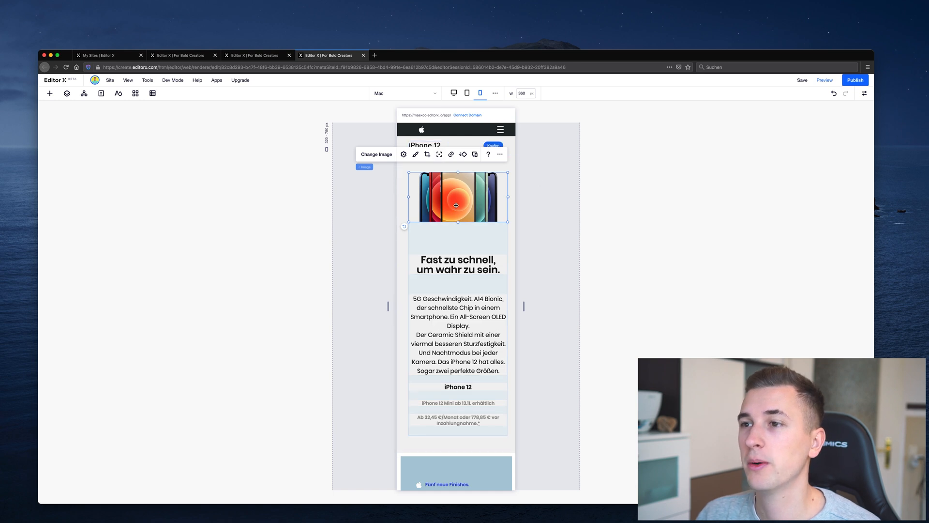
pyautogui.moveTo(486, 199)
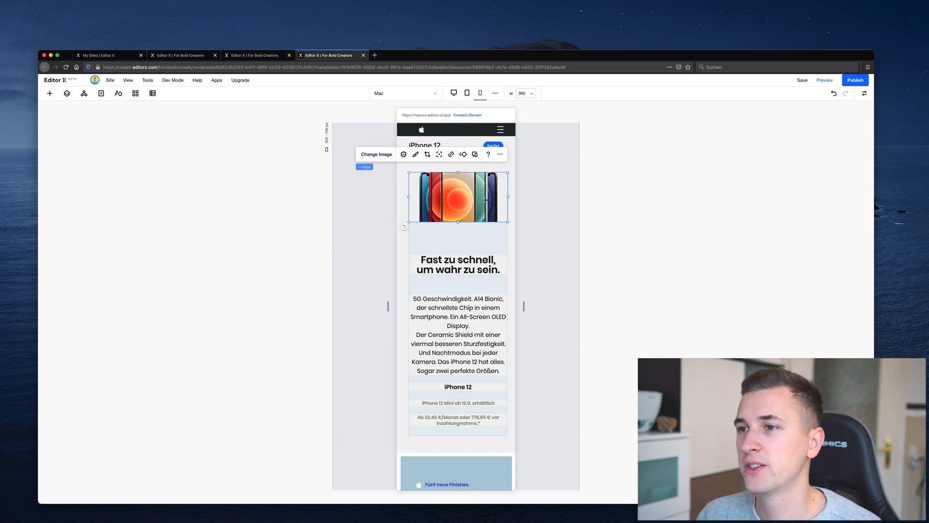
pyautogui.click(438, 154)
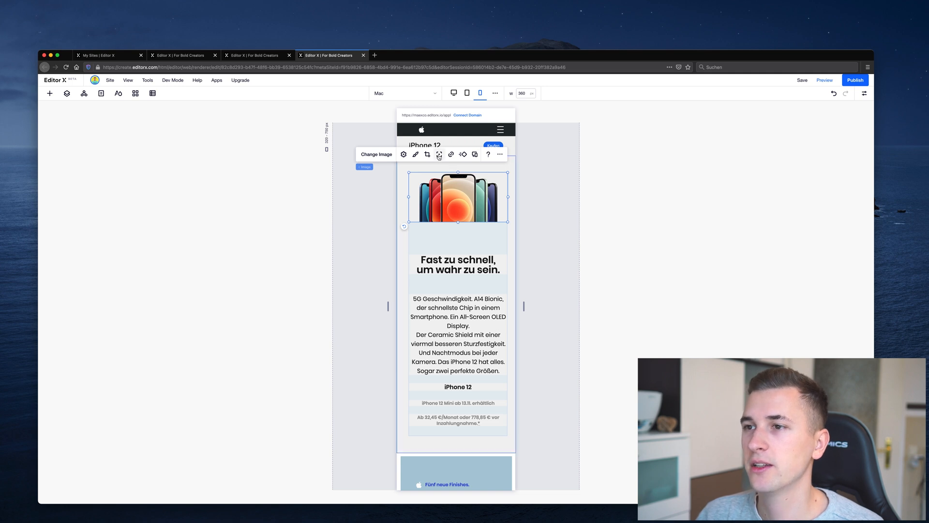
pyautogui.click(439, 154)
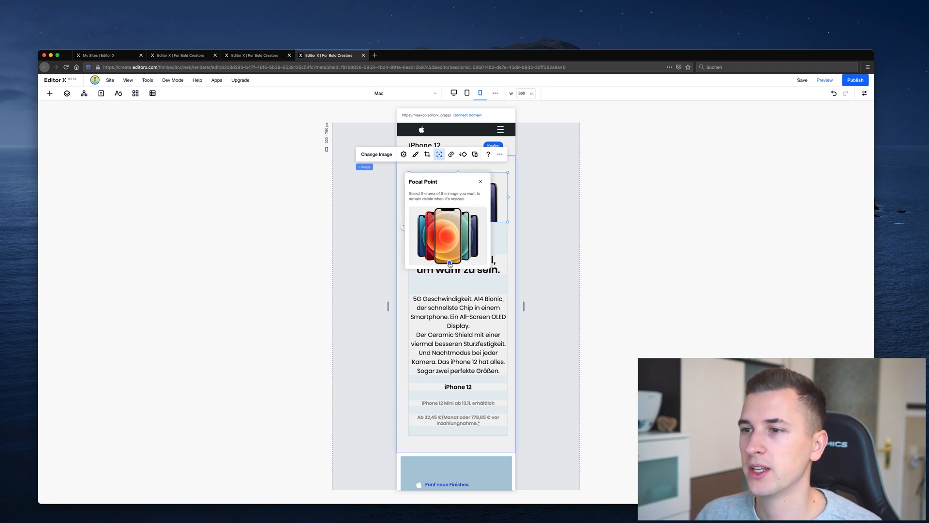
pyautogui.click(480, 180)
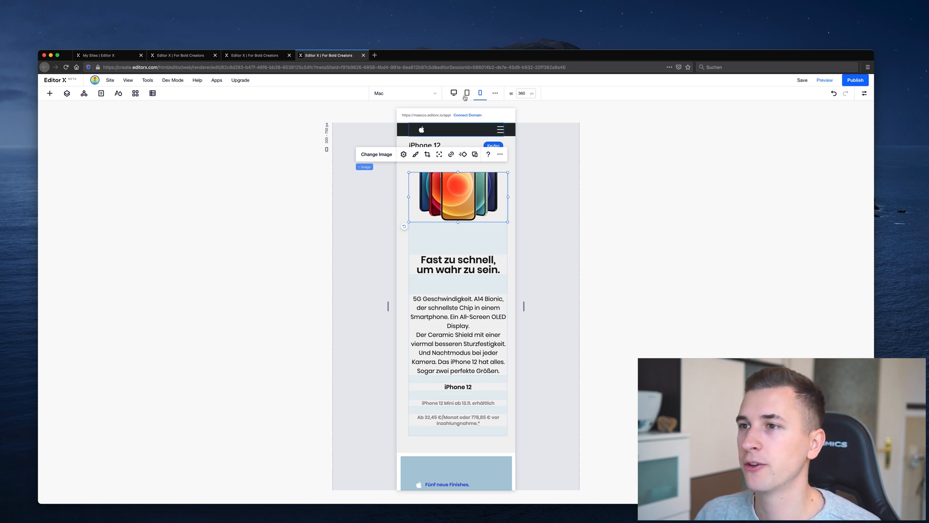
# Step: Compare the phones crop across tablet, desktop and mobile breakpoints
pyautogui.click(467, 93)
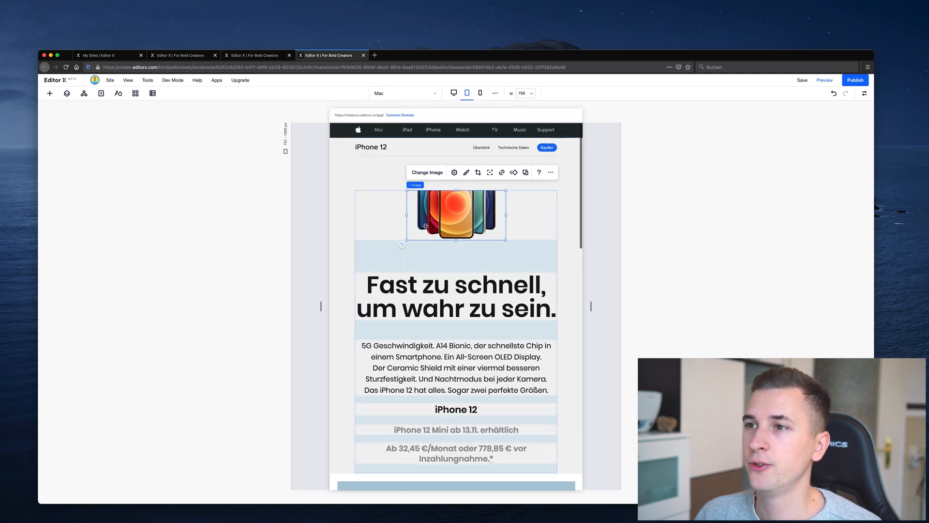
pyautogui.click(454, 93)
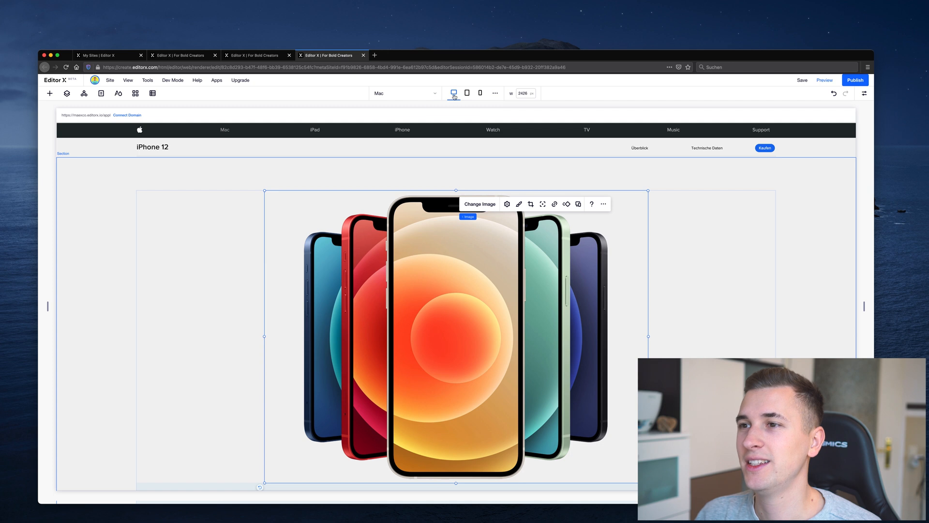
pyautogui.moveTo(466, 93)
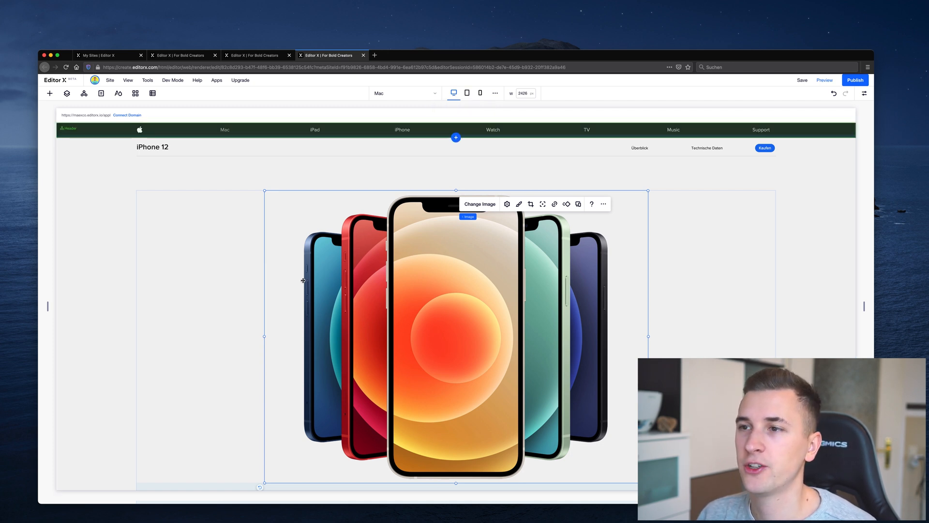
pyautogui.moveTo(454, 93)
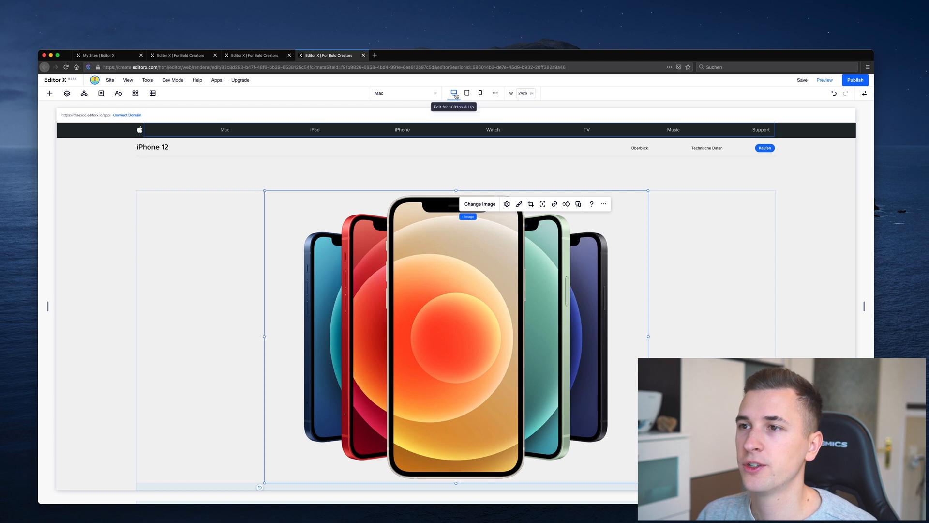
pyautogui.moveTo(466, 93)
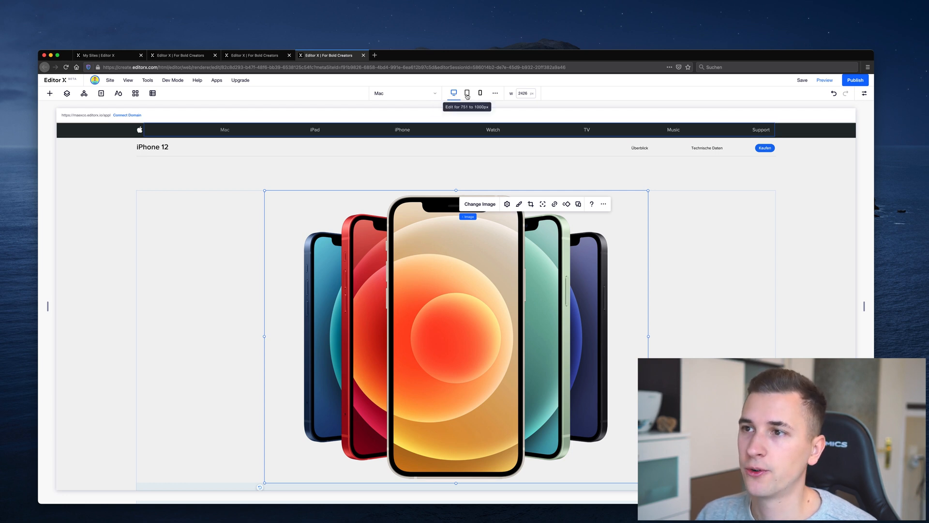
pyautogui.moveTo(467, 93)
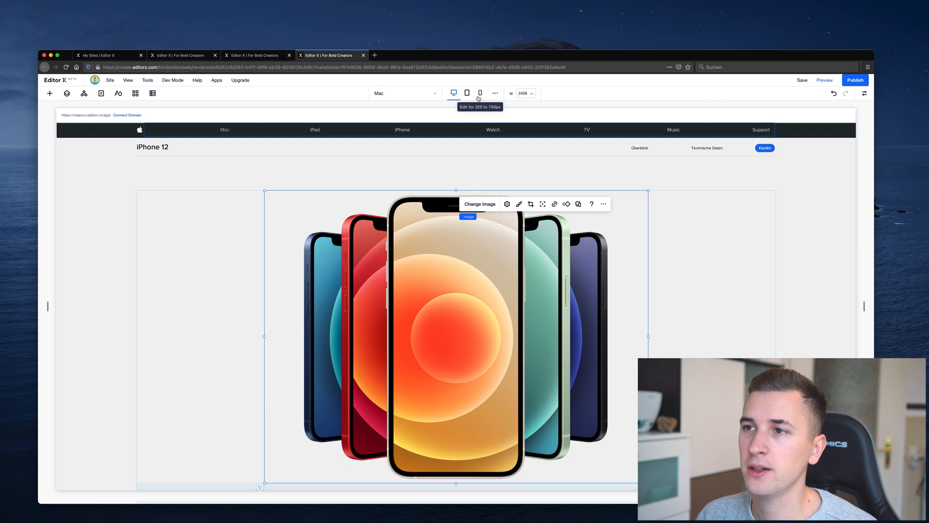
pyautogui.click(467, 93)
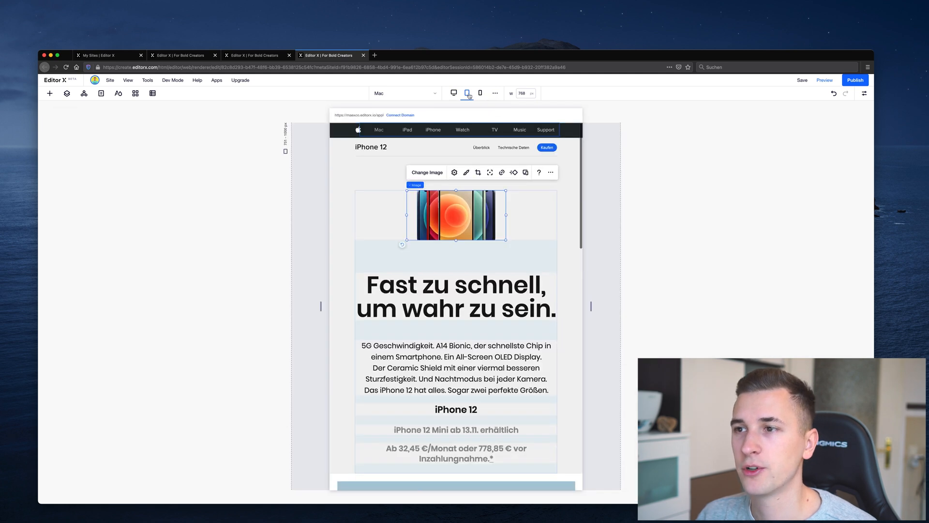
pyautogui.moveTo(467, 93)
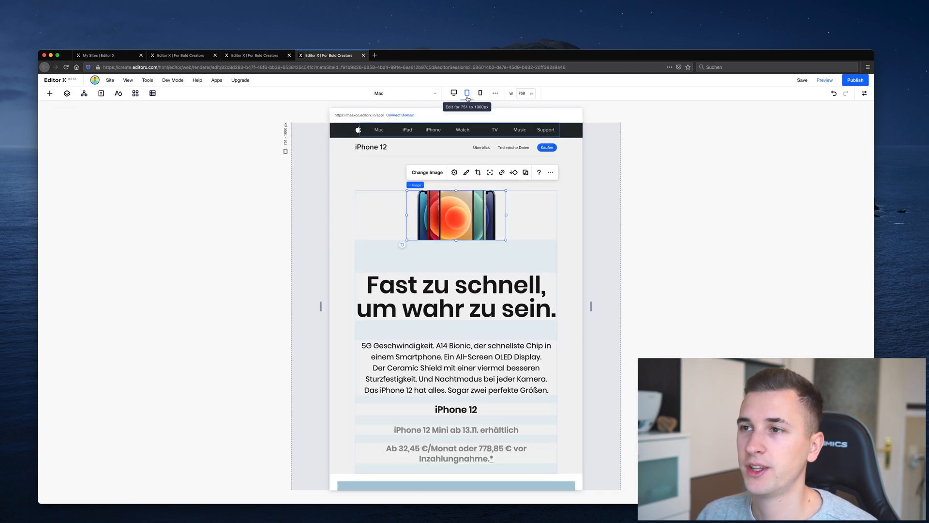
pyautogui.moveTo(481, 93)
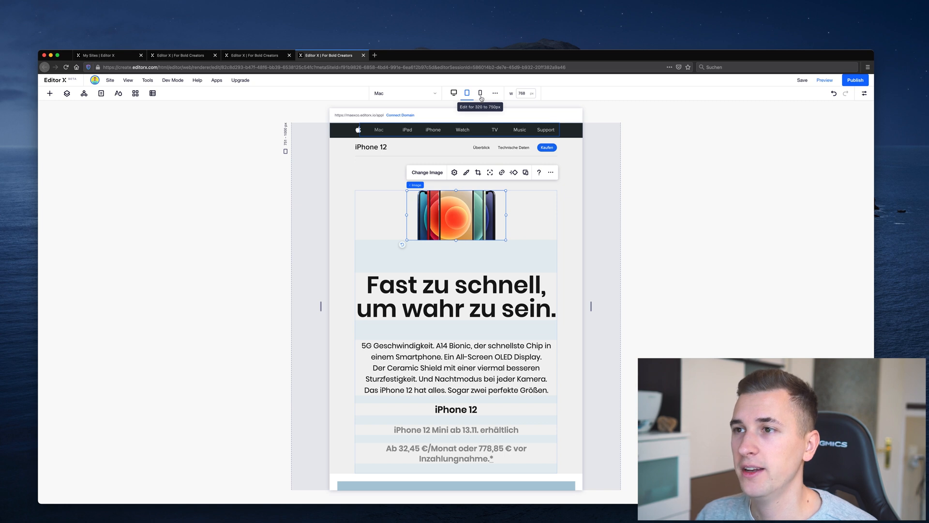
pyautogui.click(480, 93)
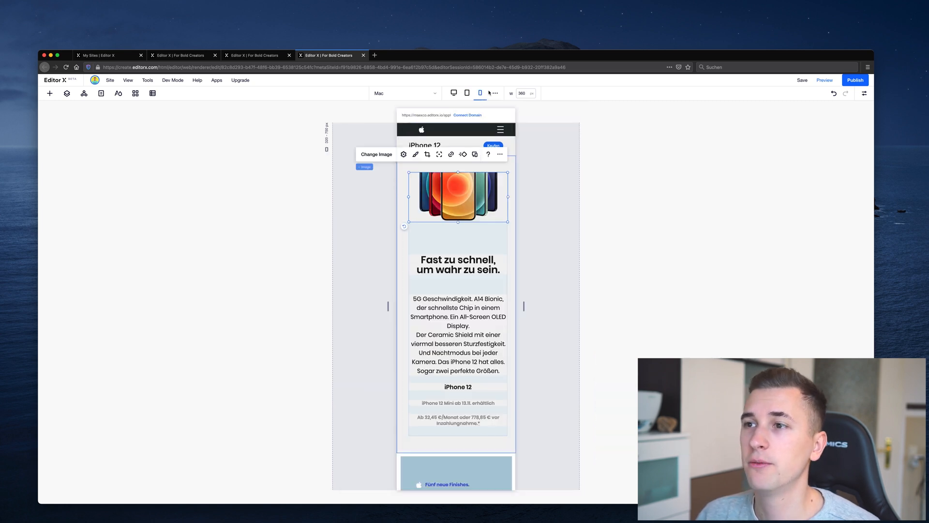
pyautogui.moveTo(495, 93)
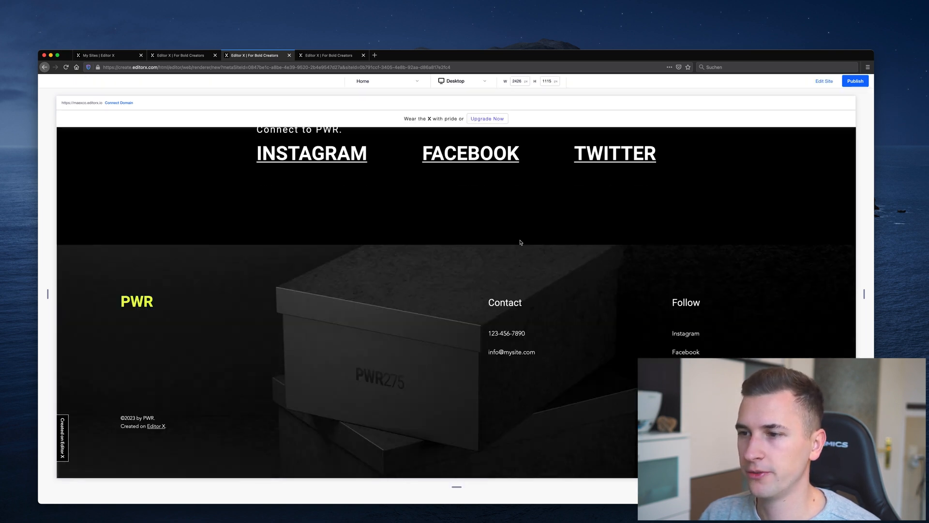
pyautogui.moveTo(445, 322)
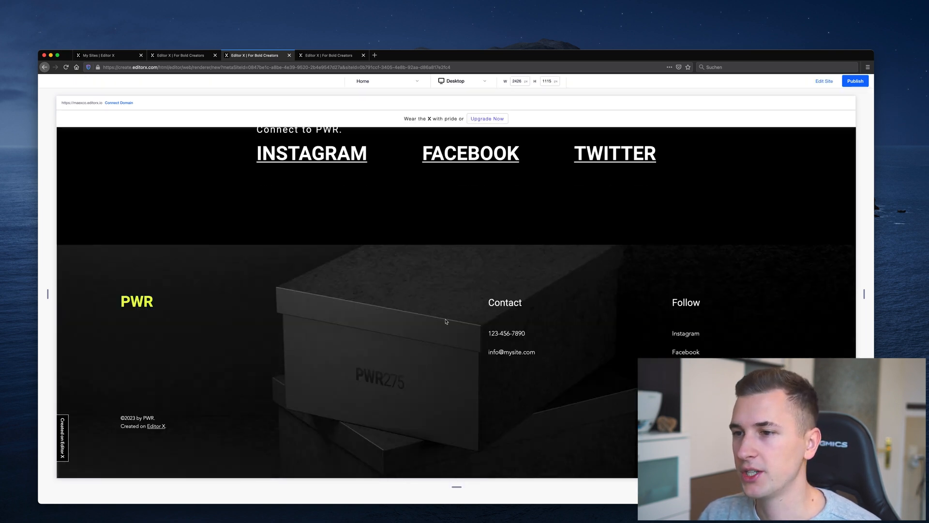
pyautogui.moveTo(451, 313)
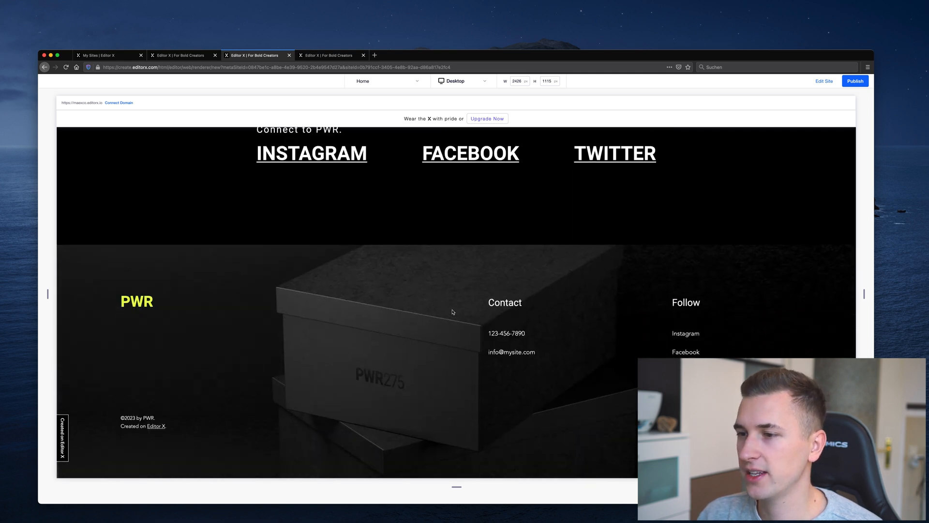
pyautogui.moveTo(823, 81)
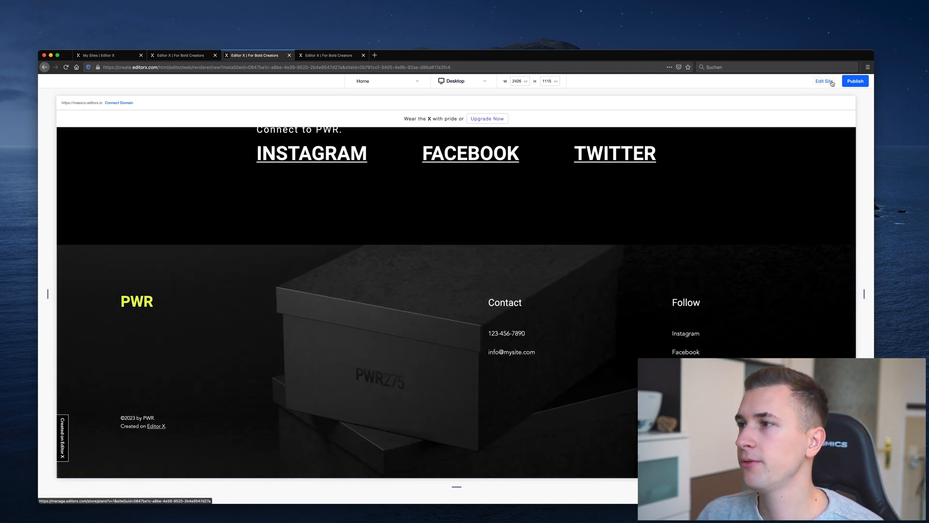
# Step: Set the footer shoebox background image's Scroll Behavior to Parallax
pyautogui.click(824, 81)
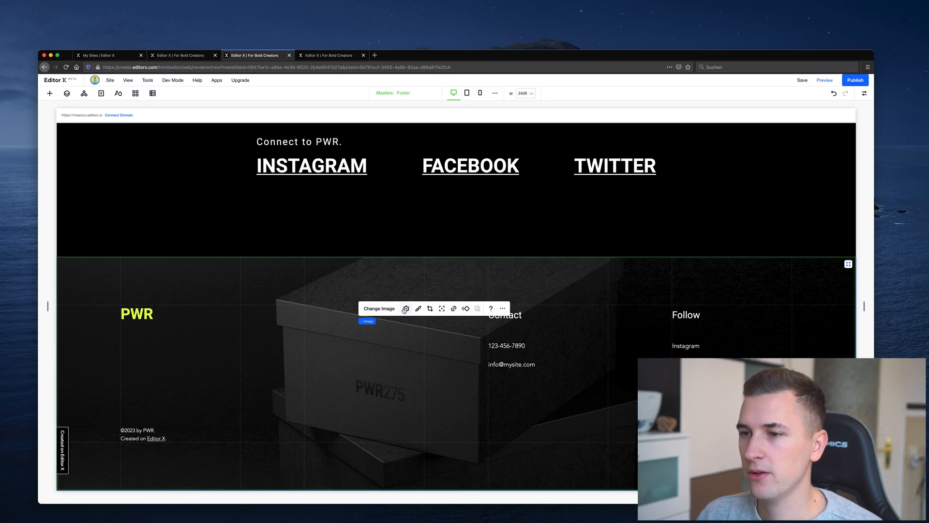
pyautogui.click(405, 308)
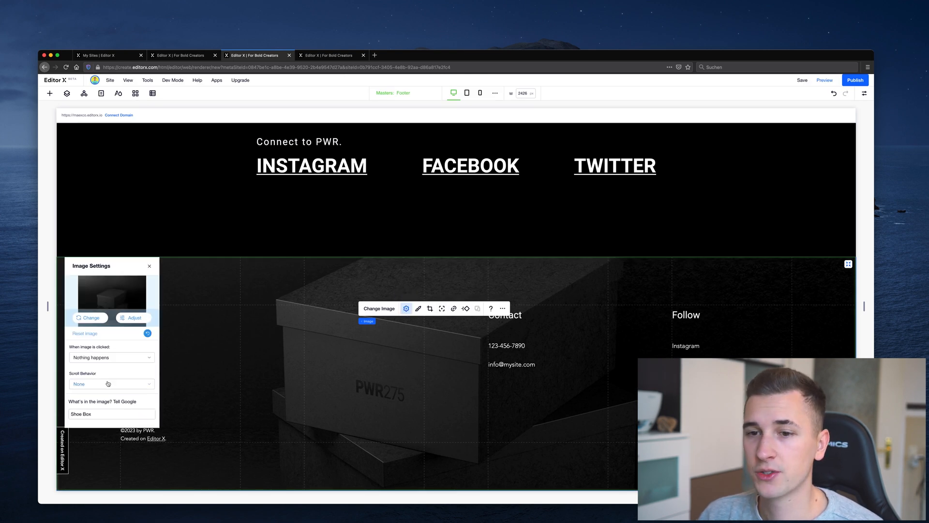
pyautogui.click(111, 383)
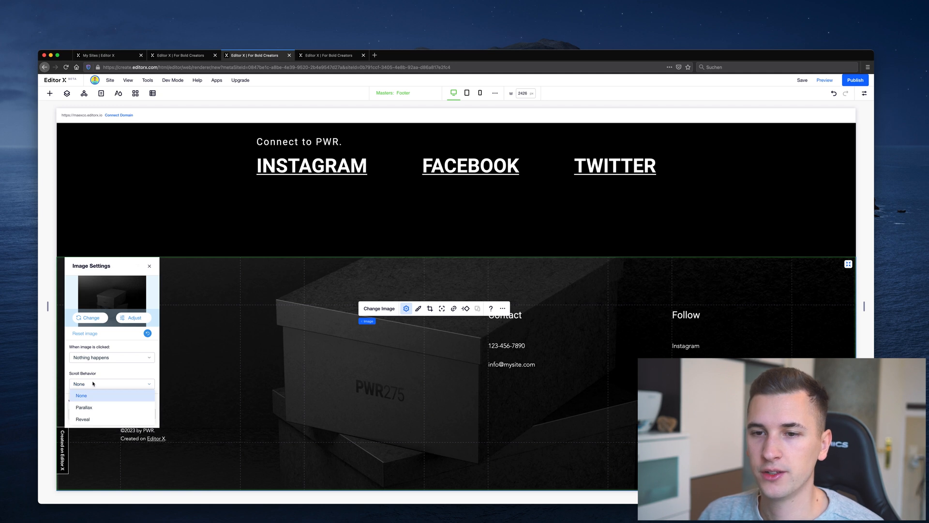
pyautogui.moveTo(97, 420)
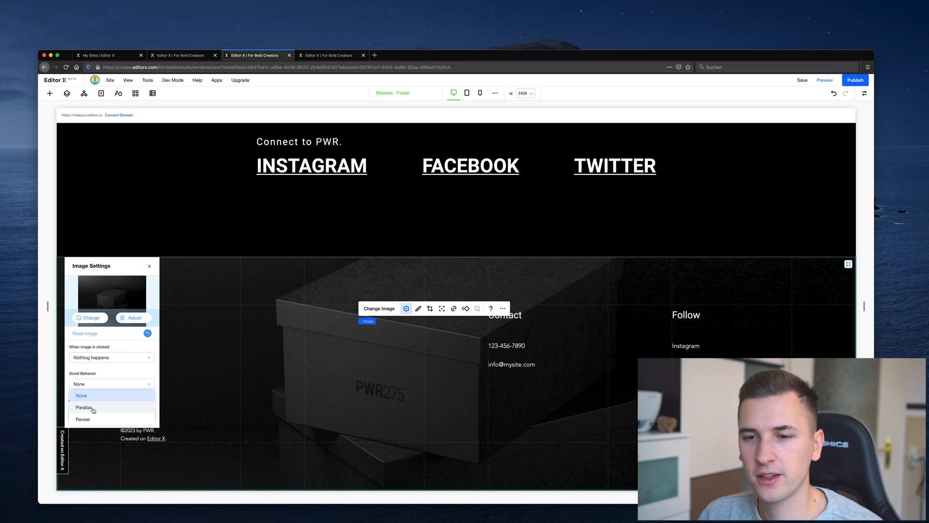
pyautogui.click(83, 408)
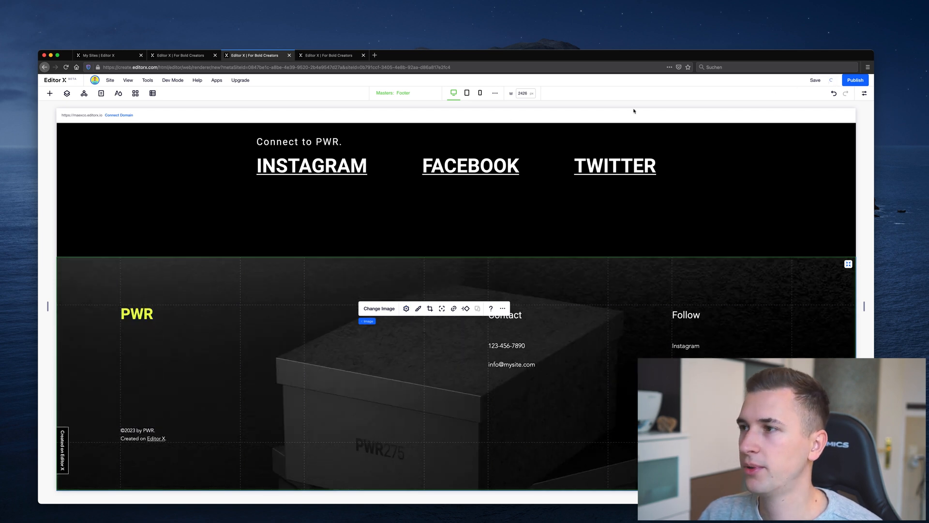
# Step: Preview the page and scroll up and down past the footer to watch the shoebox parallax
pyautogui.click(614, 165)
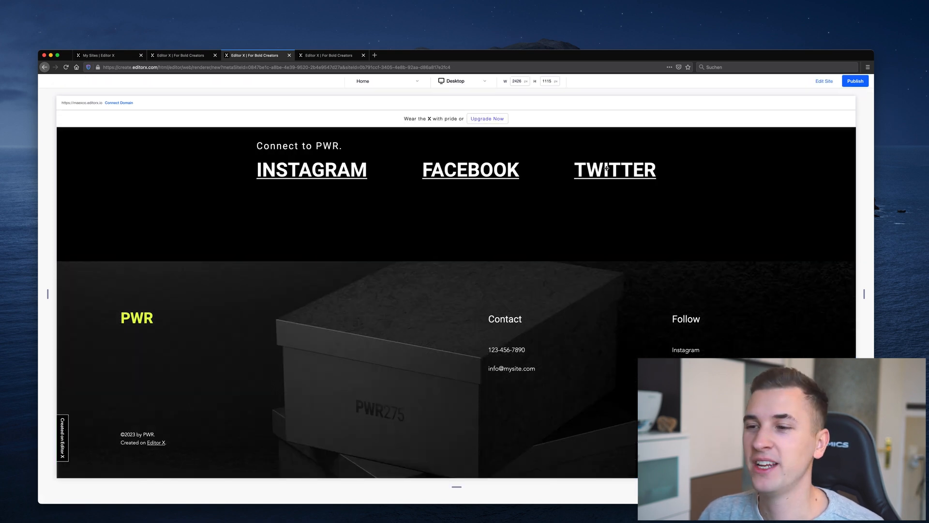
pyautogui.moveTo(531, 231)
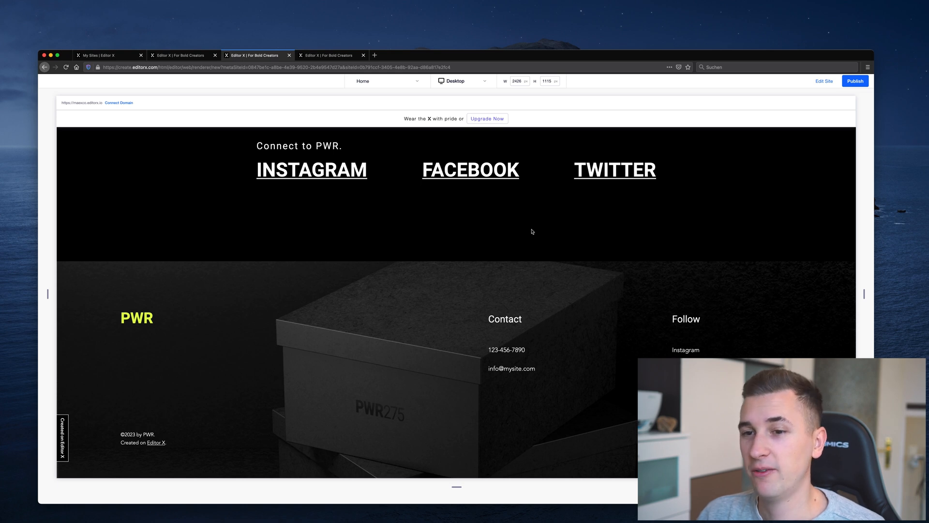
pyautogui.scroll(3)
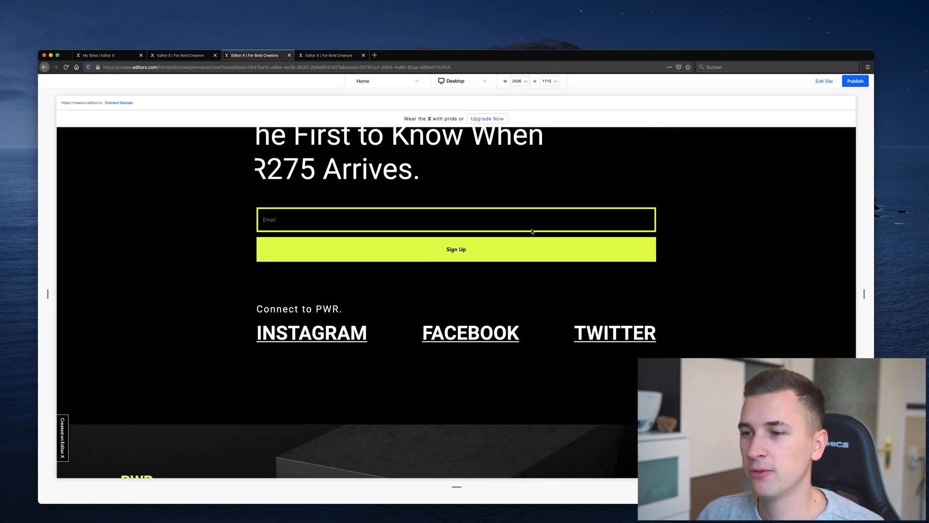
pyautogui.scroll(-3)
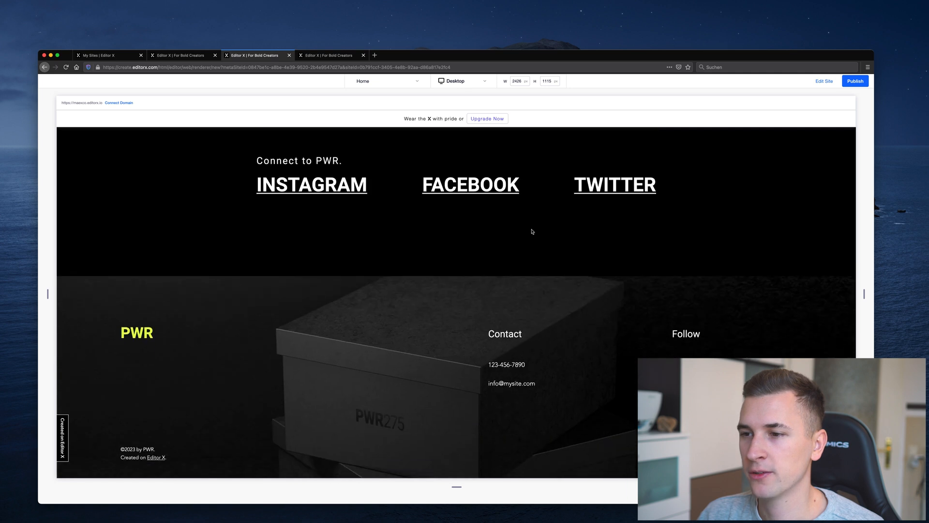
pyautogui.scroll(-3)
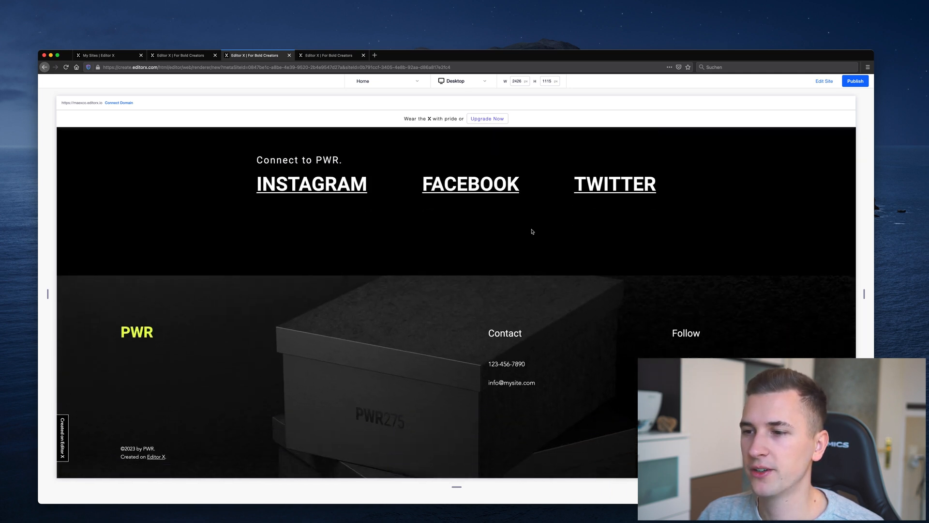
pyautogui.scroll(3)
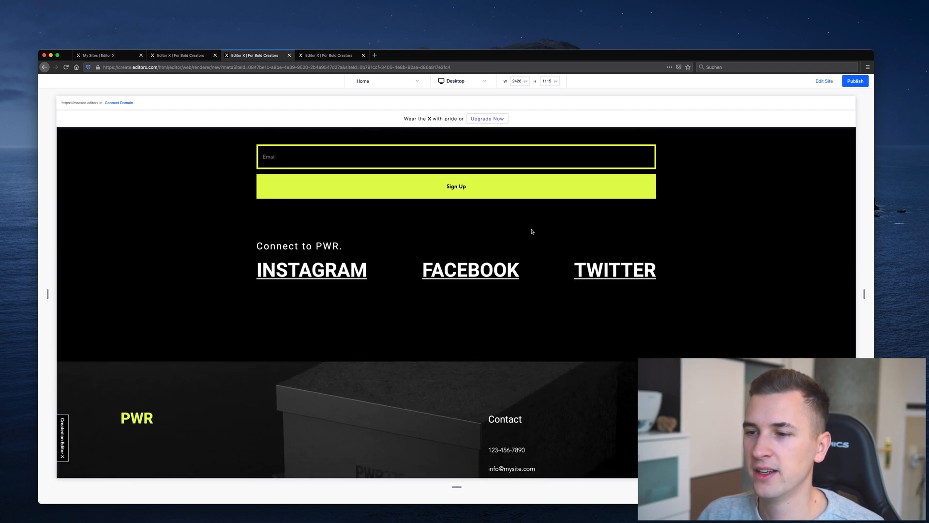
pyautogui.scroll(-3)
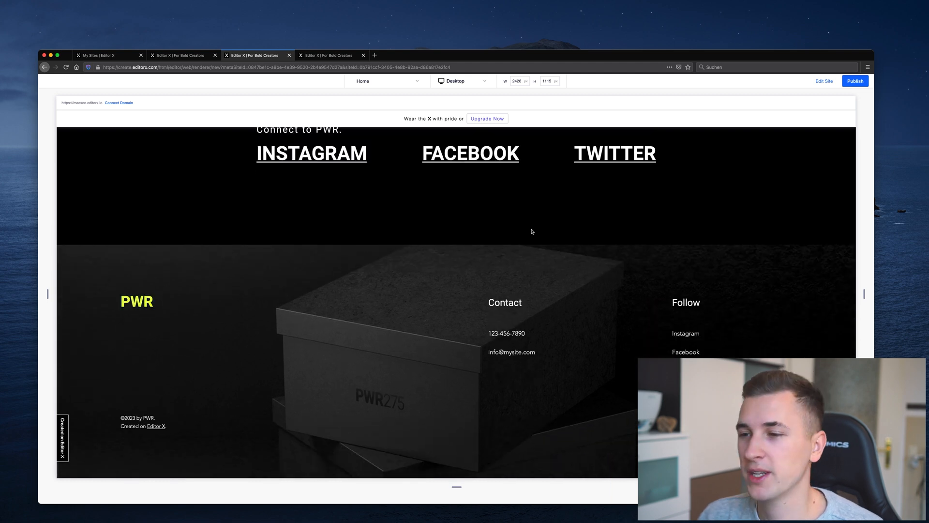
pyautogui.moveTo(544, 299)
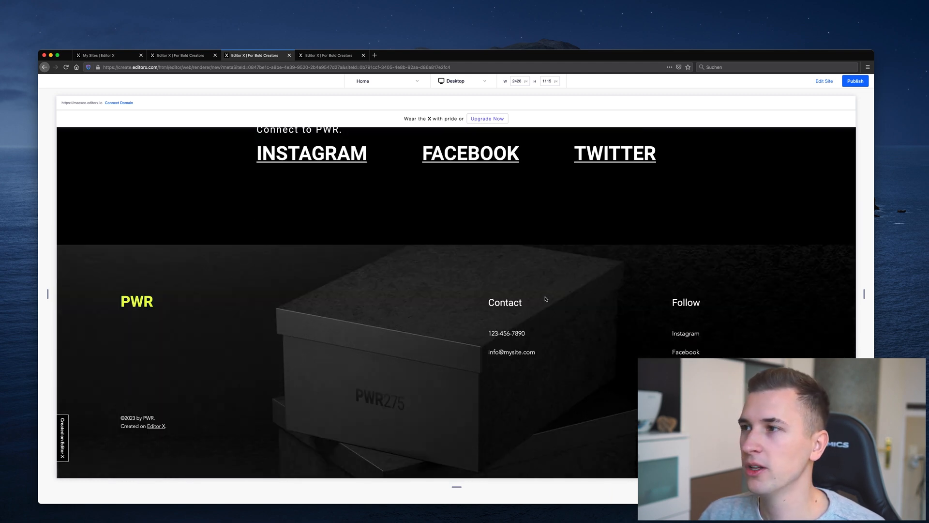
pyautogui.moveTo(482, 239)
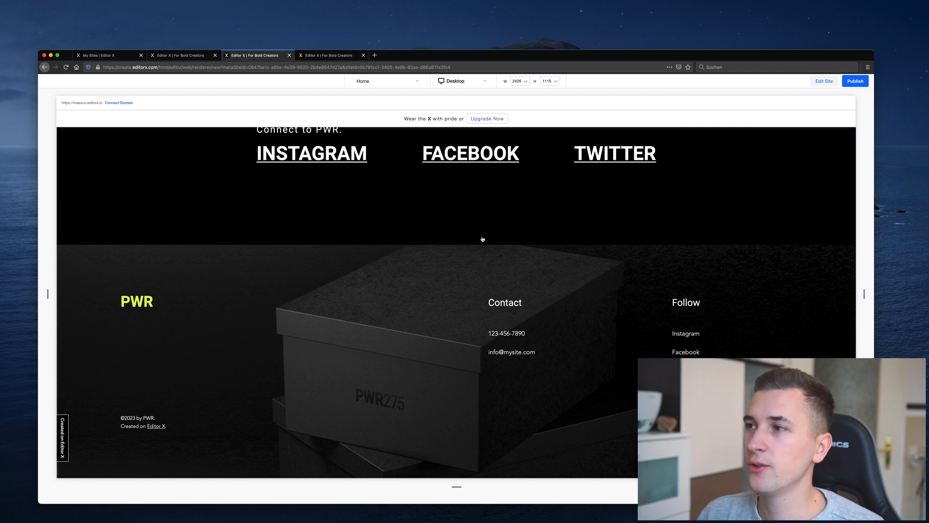
# Step: Change the footer shoebox image's Scroll Behavior to Reveal and preview the page
pyautogui.click(823, 80)
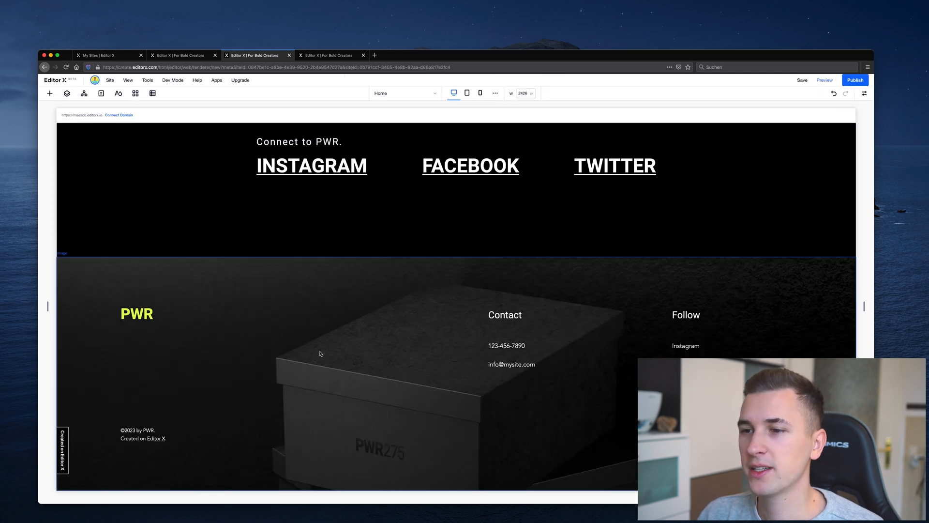
pyautogui.click(320, 354)
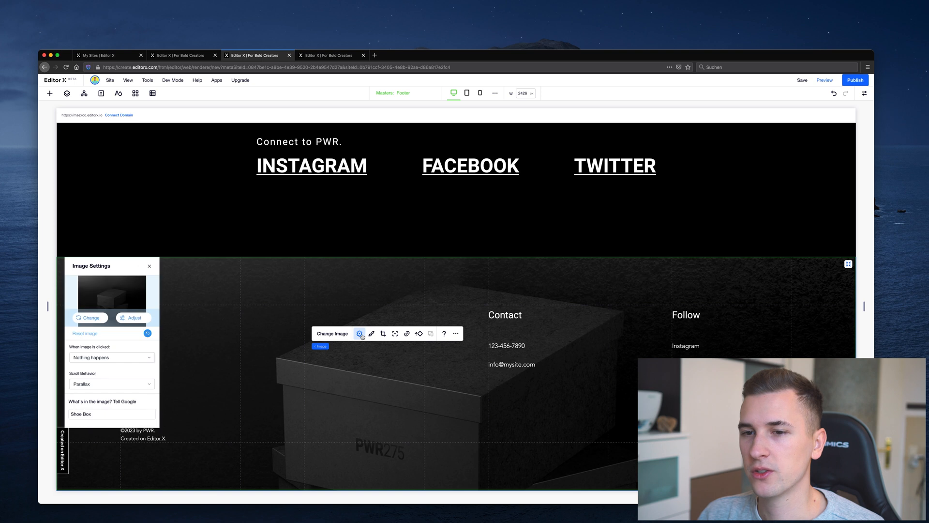
pyautogui.click(110, 383)
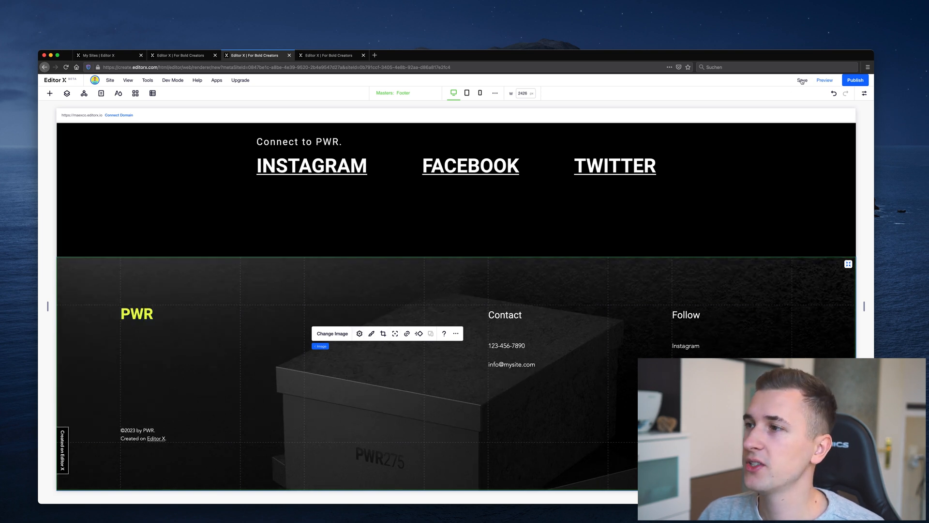
pyautogui.click(825, 80)
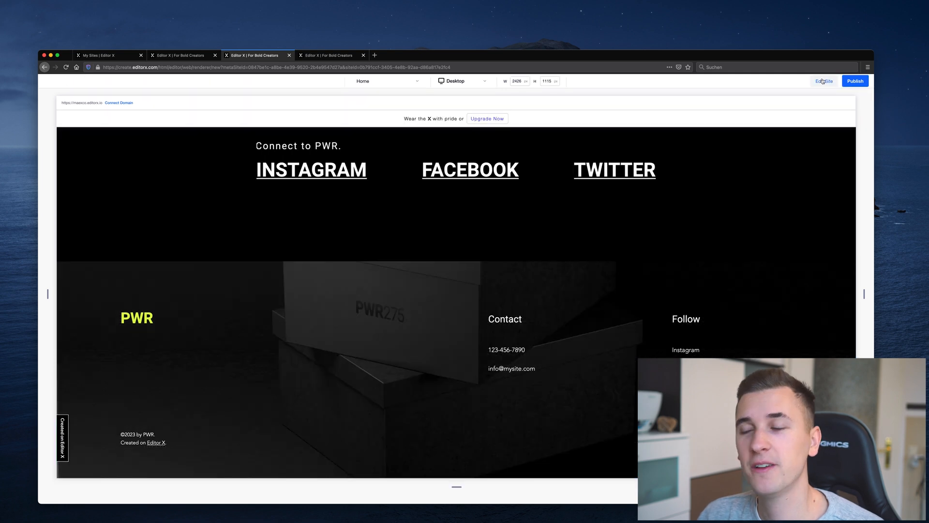
pyautogui.moveTo(607, 216)
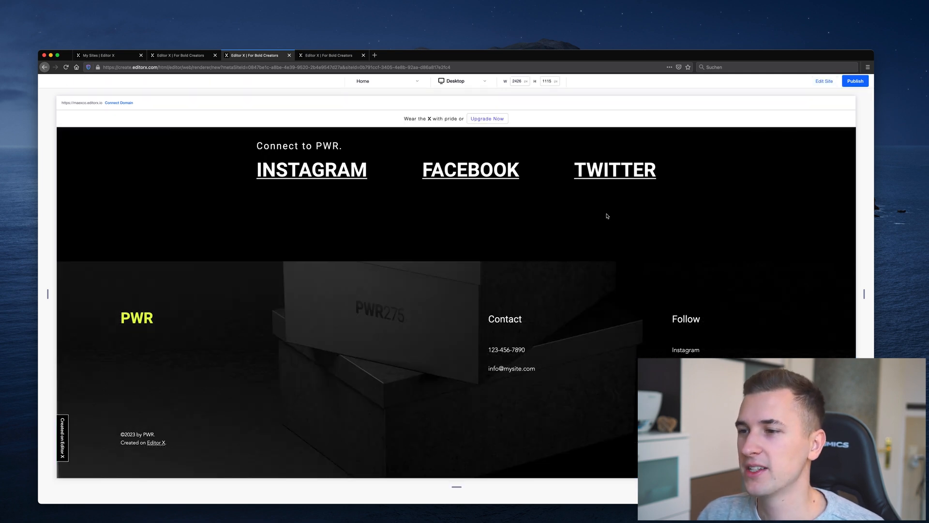
pyautogui.moveTo(342, 311)
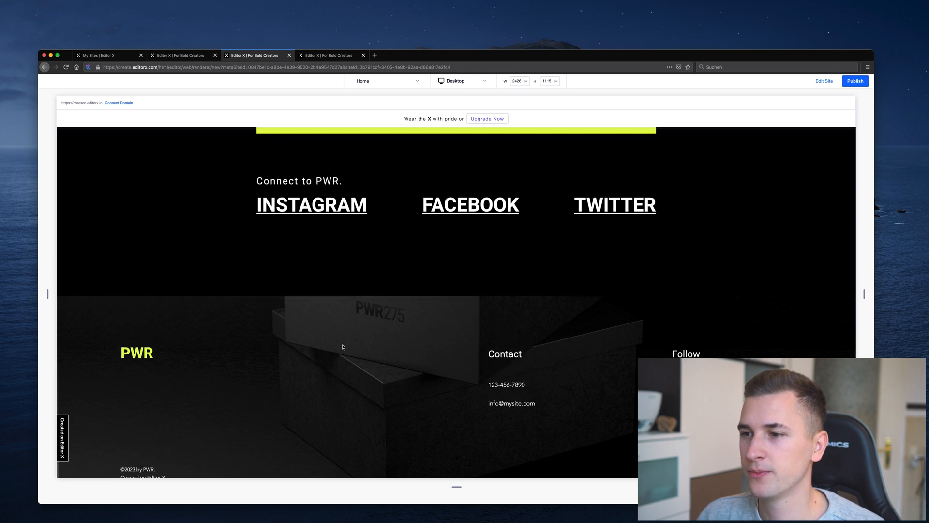
pyautogui.scroll(3)
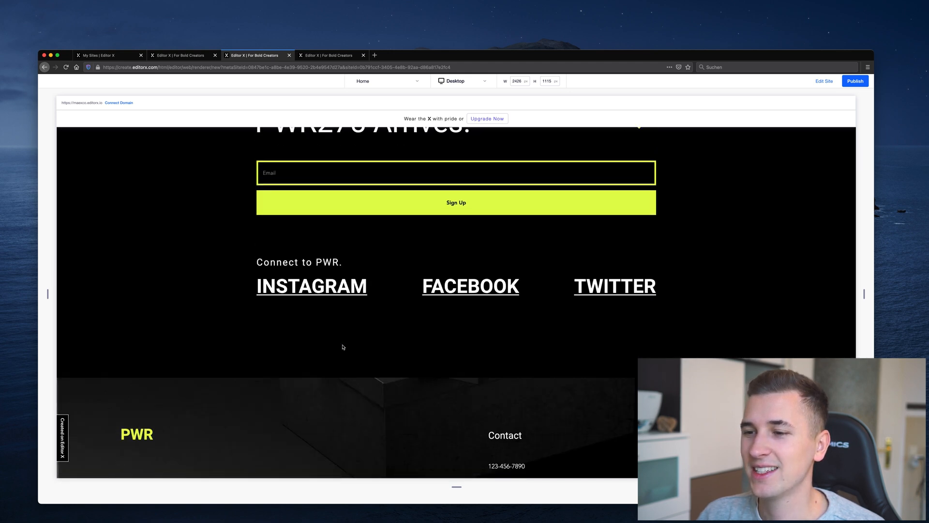
pyautogui.scroll(-3)
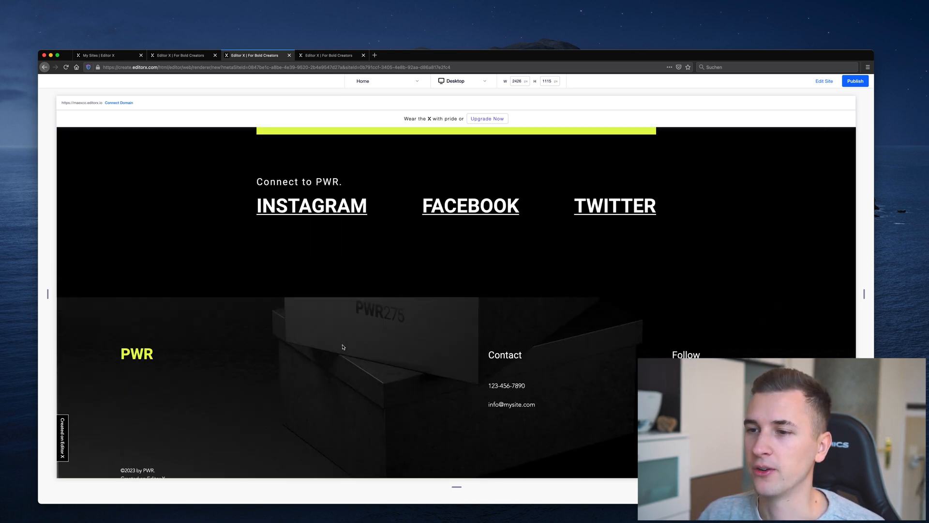
pyautogui.scroll(3)
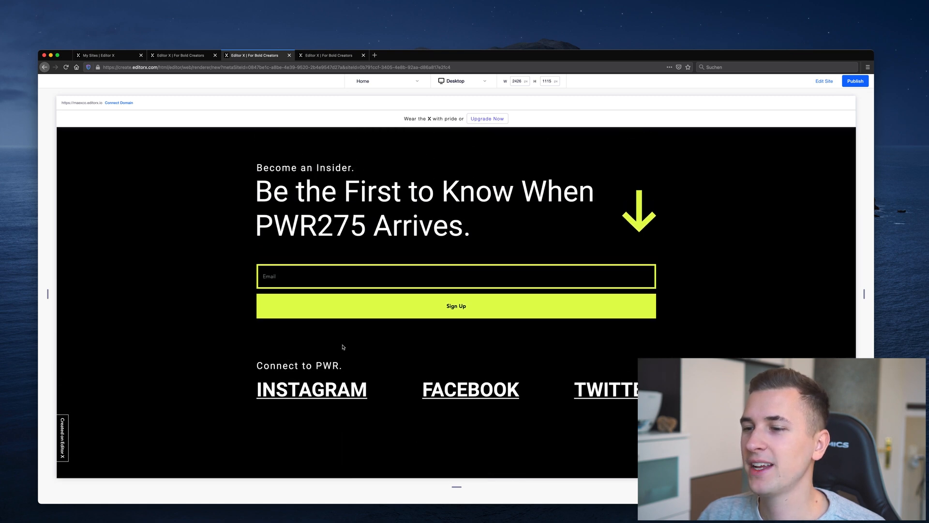
pyautogui.scroll(-3)
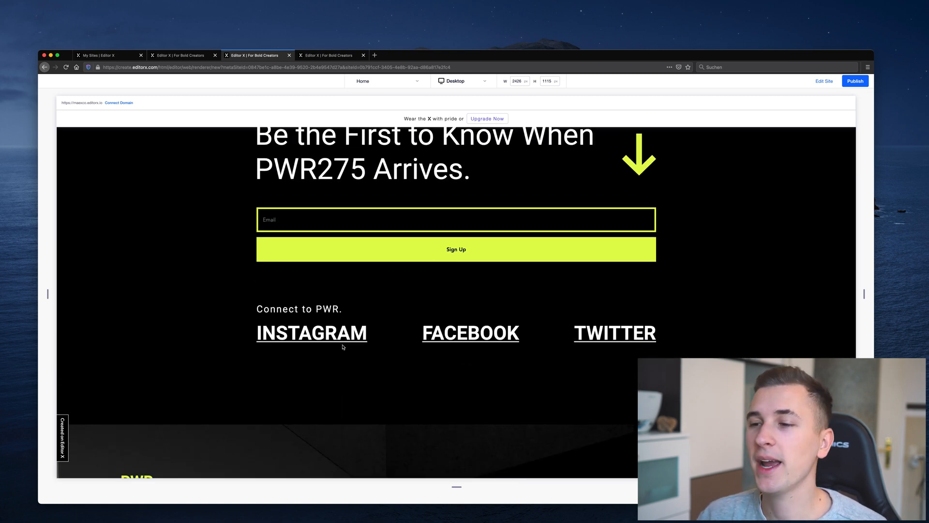
pyautogui.scroll(-3)
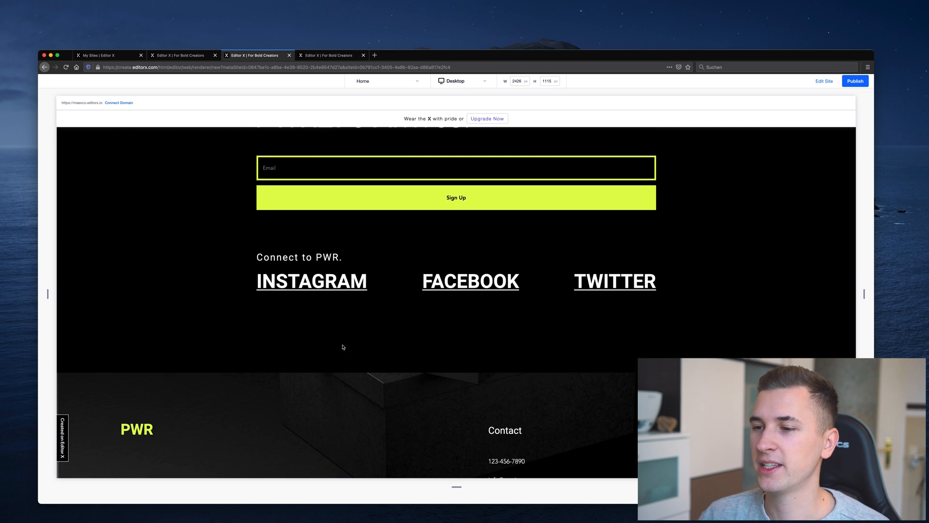
pyautogui.scroll(-3)
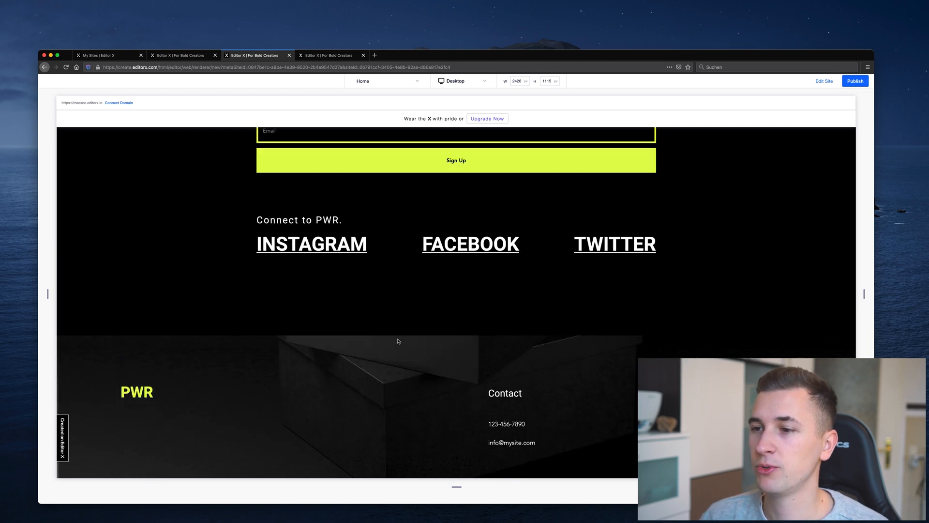
pyautogui.scroll(-3)
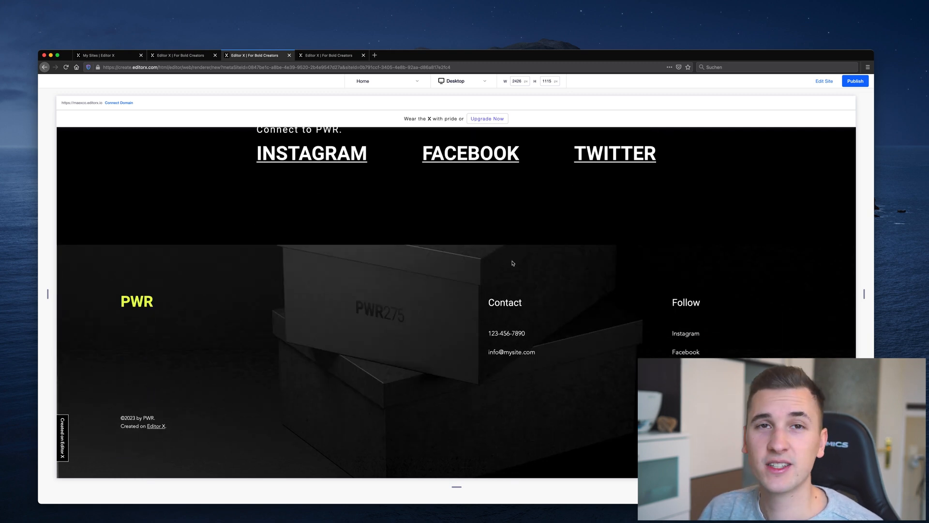